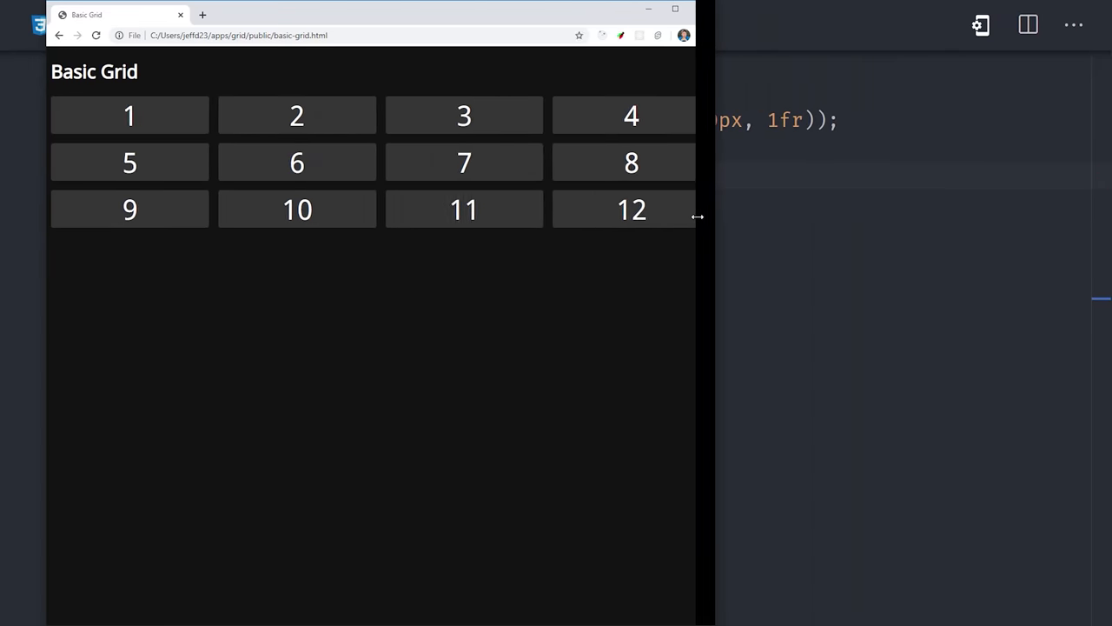
# Step: Narrow the Chrome window to watch cards reflow, then replay animated-grid.html twice in Firefox
pyautogui.moveTo(695, 216); pyautogui.dragTo(339, 220)
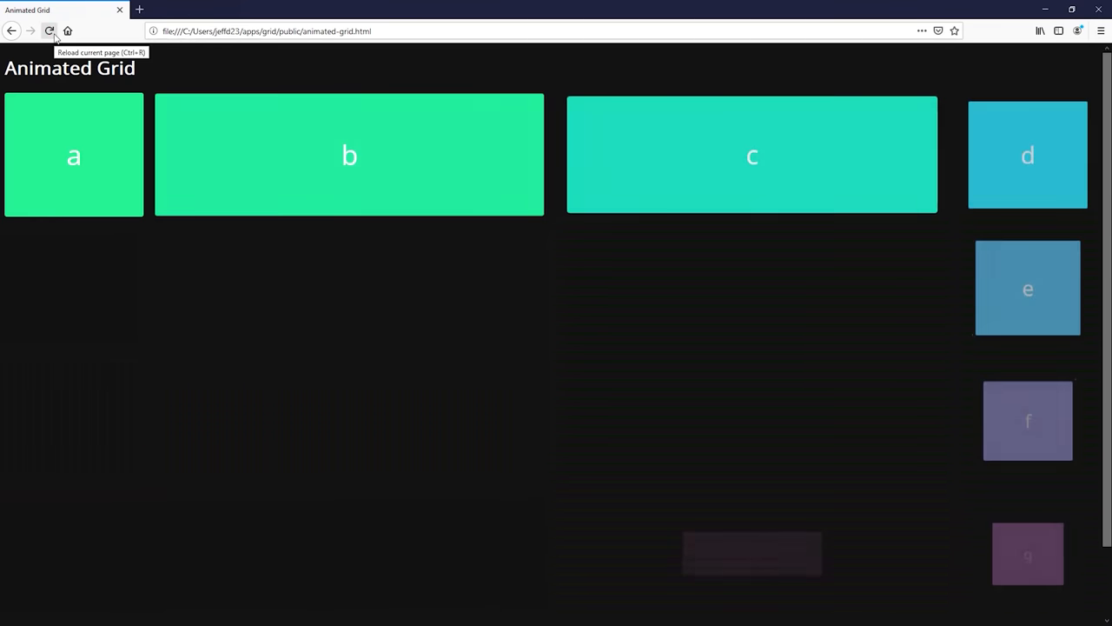
pyautogui.click(49, 32)
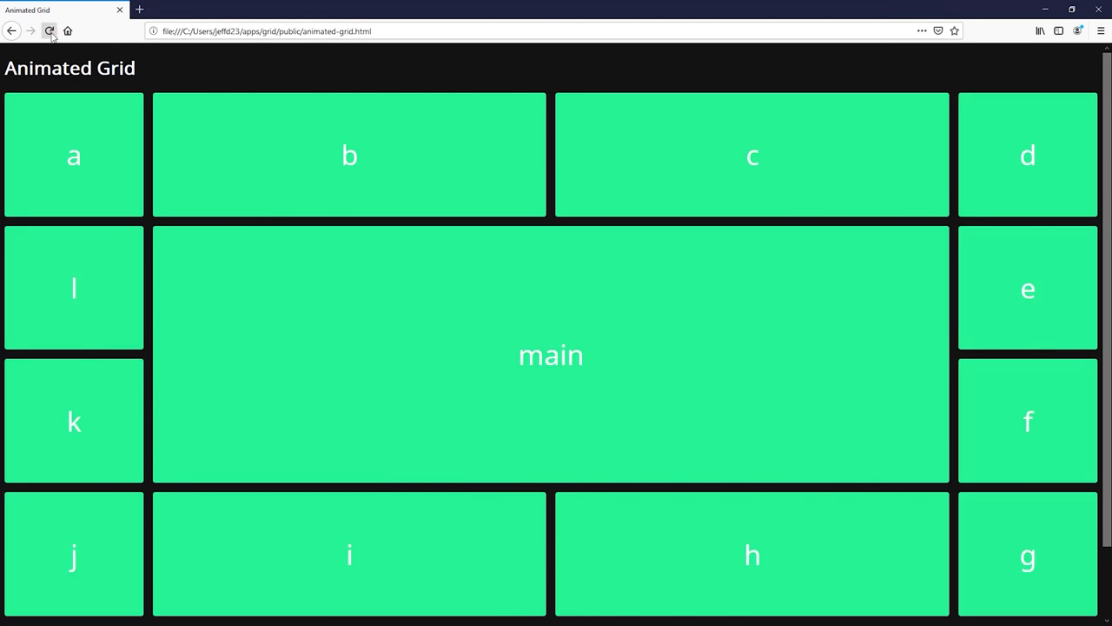
pyautogui.click(49, 31)
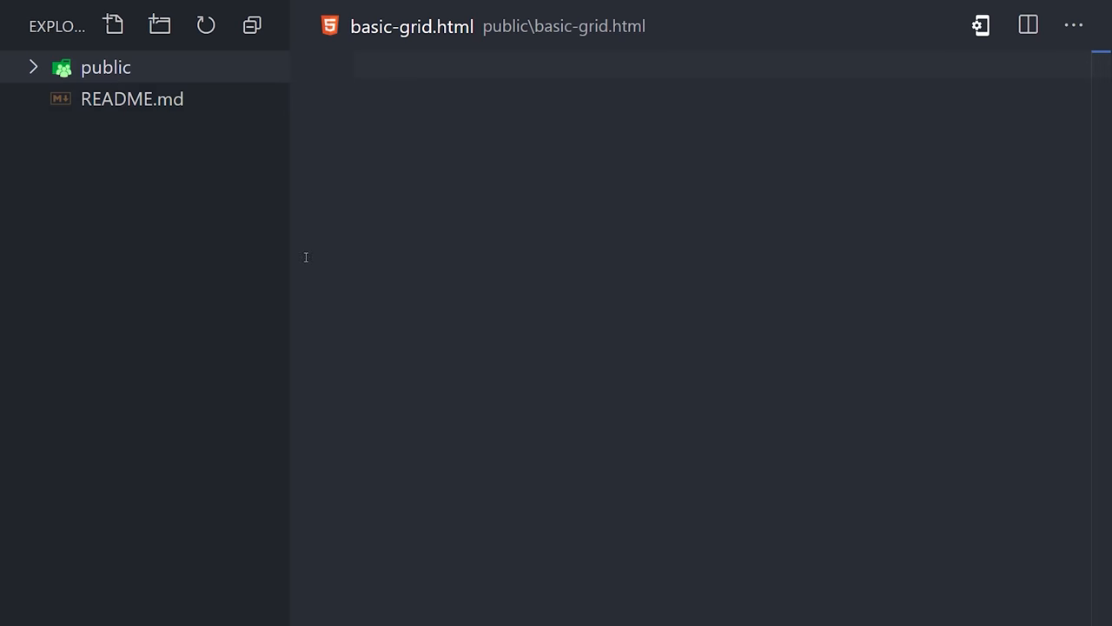
# Step: Widen the browser to five card columns and view base.css body and card styles
pyautogui.click(105, 67)
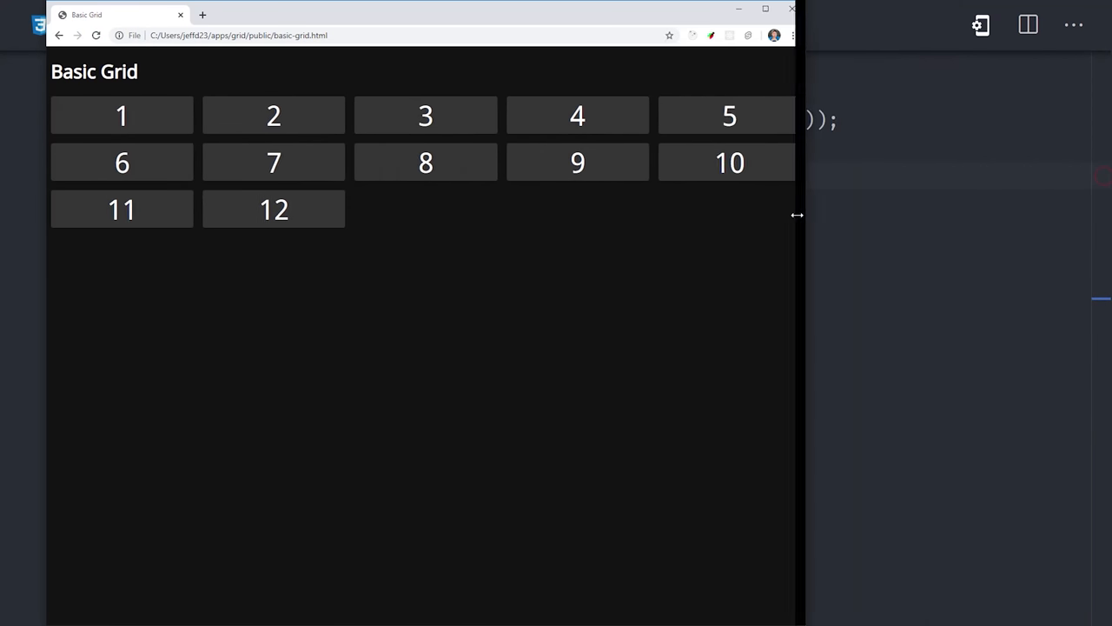
pyautogui.moveTo(797, 215); pyautogui.dragTo(347, 219)
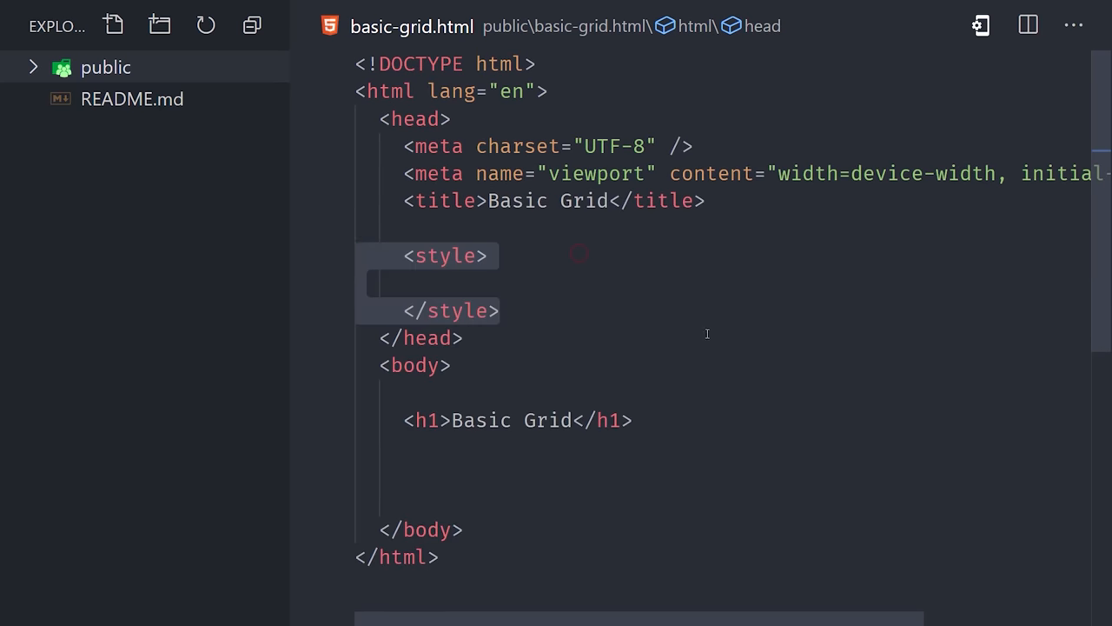
pyautogui.scroll(-3)
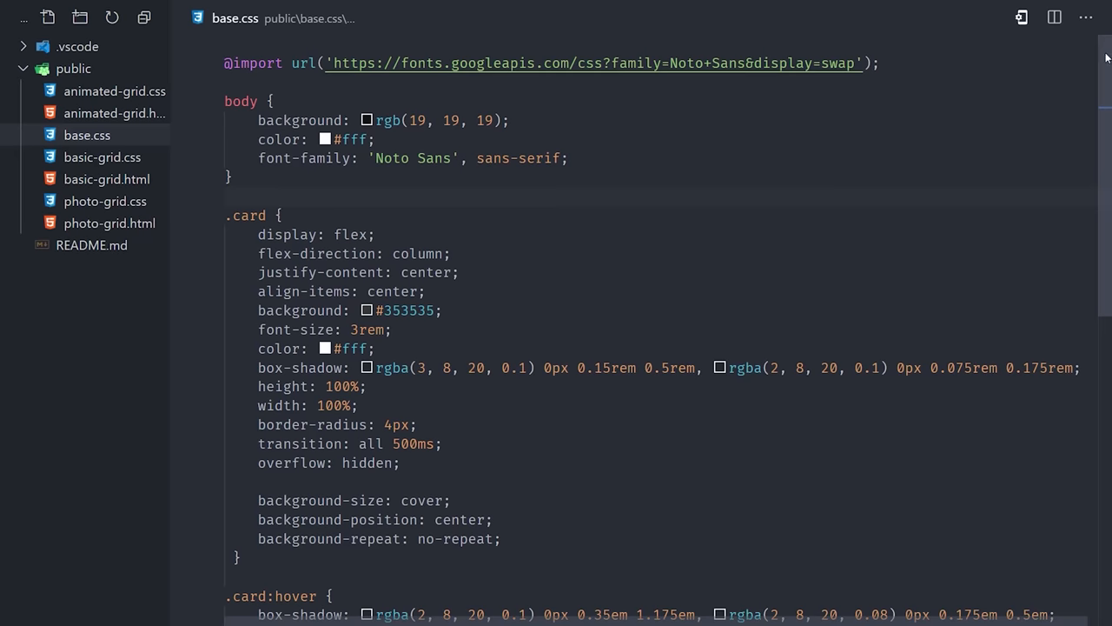
# Step: Add div.card elements numbered 1–12 inside section.basic-grid and begin a .basic-grid rule
pyautogui.scroll(-3)
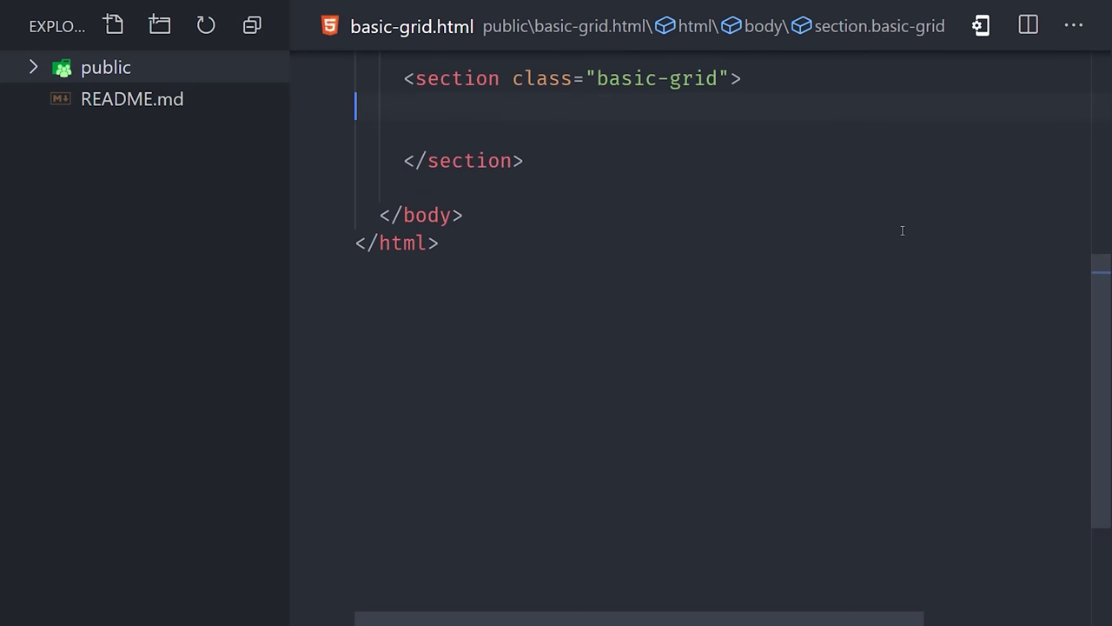
pyautogui.write('grid container')
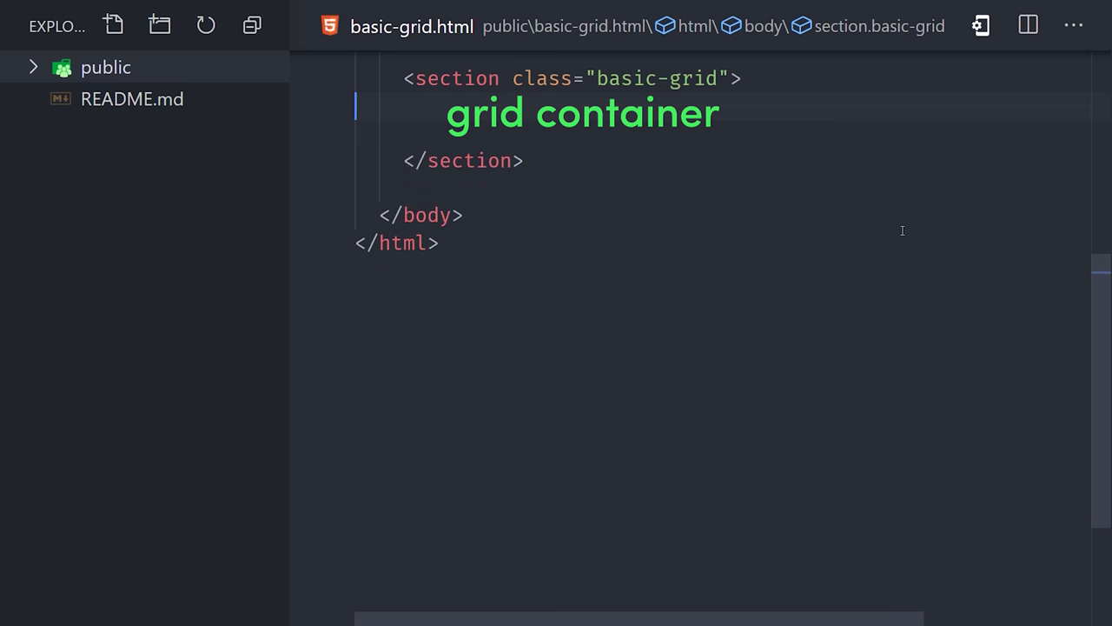
pyautogui.press('Delete')
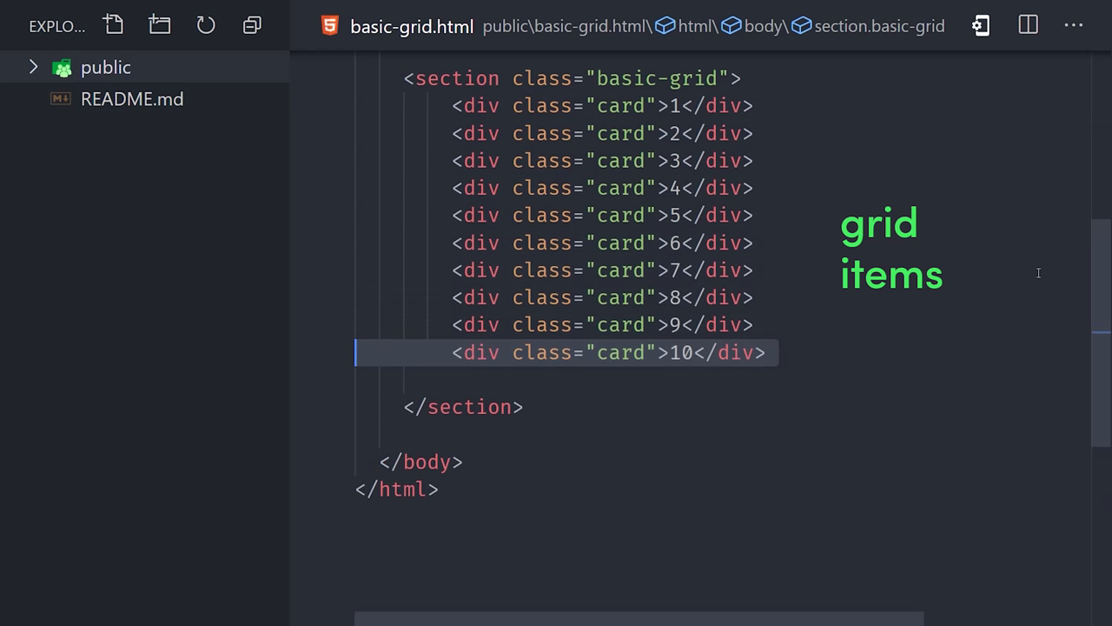
pyautogui.write('<div class="card">11</div>')
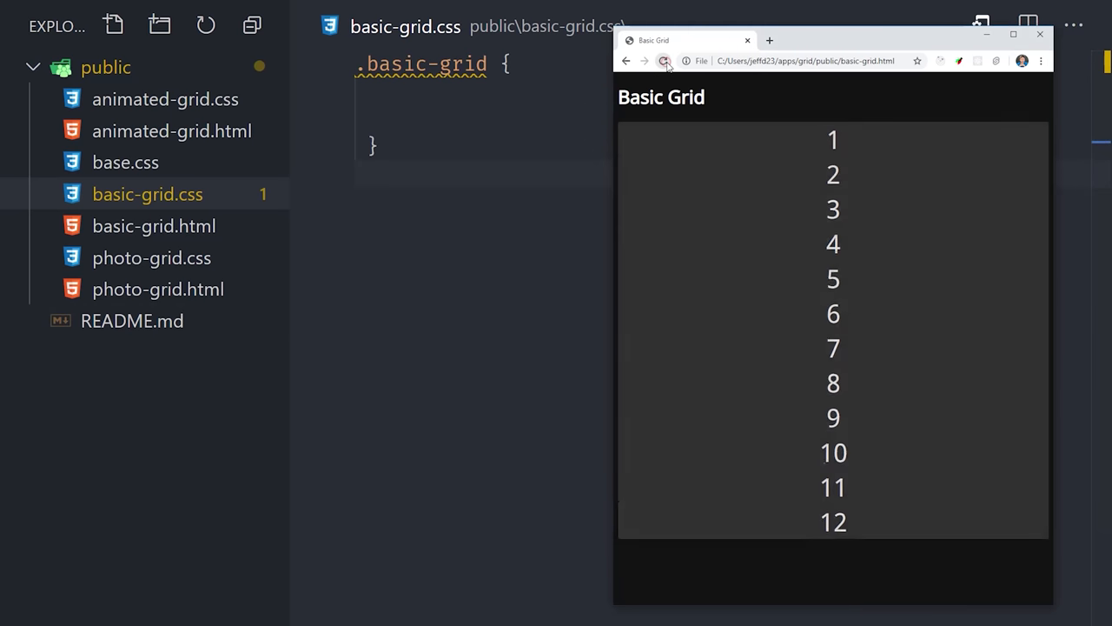
# Step: Add display: grid and gap: 1rem, reload, and comment '1 too skinny, too much code'
pyautogui.click(667, 61)
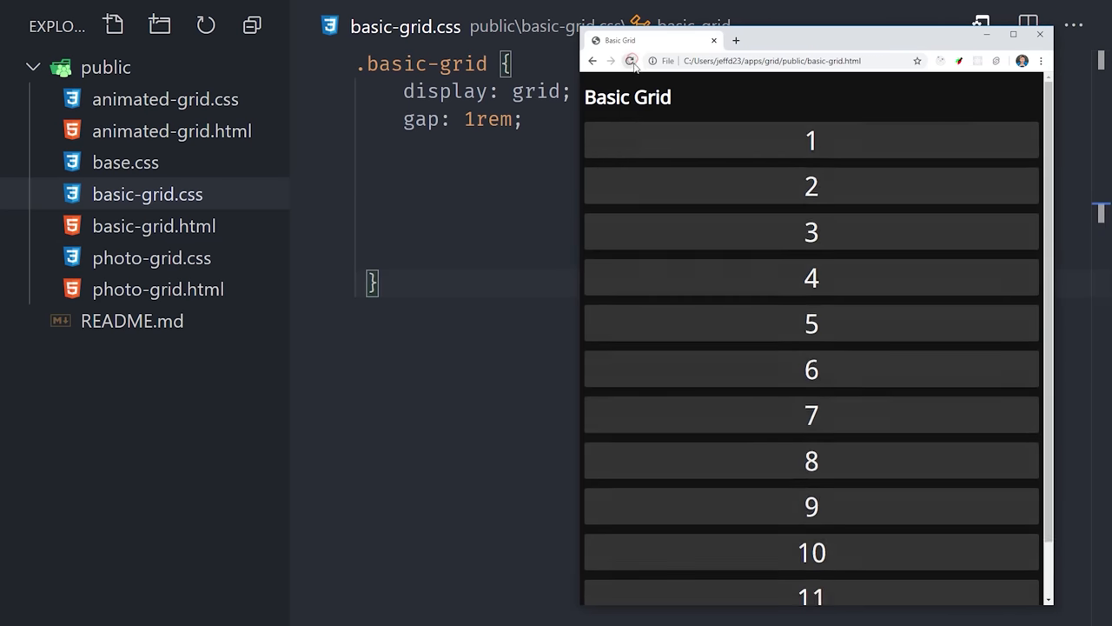
pyautogui.scroll(-3)
pyautogui.write('/* 1 too skinny, too much code */')
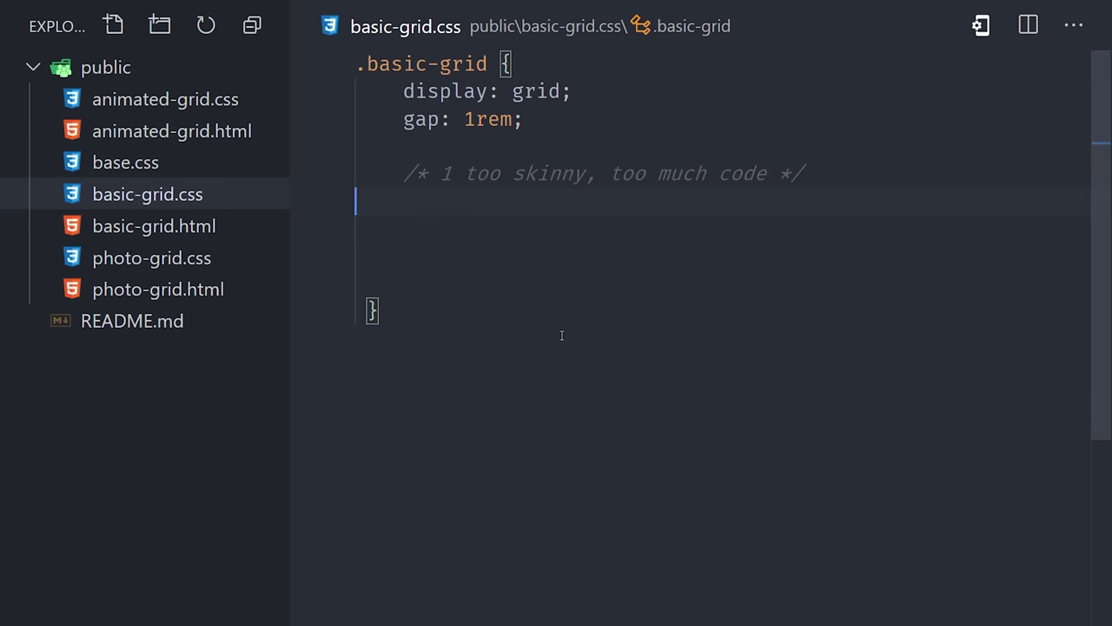
# Step: List thirteen 1fr column tracks, then start a '2 cleaner code' grid-template-columns line
pyautogui.write('grid-template-columns: 1fr;')
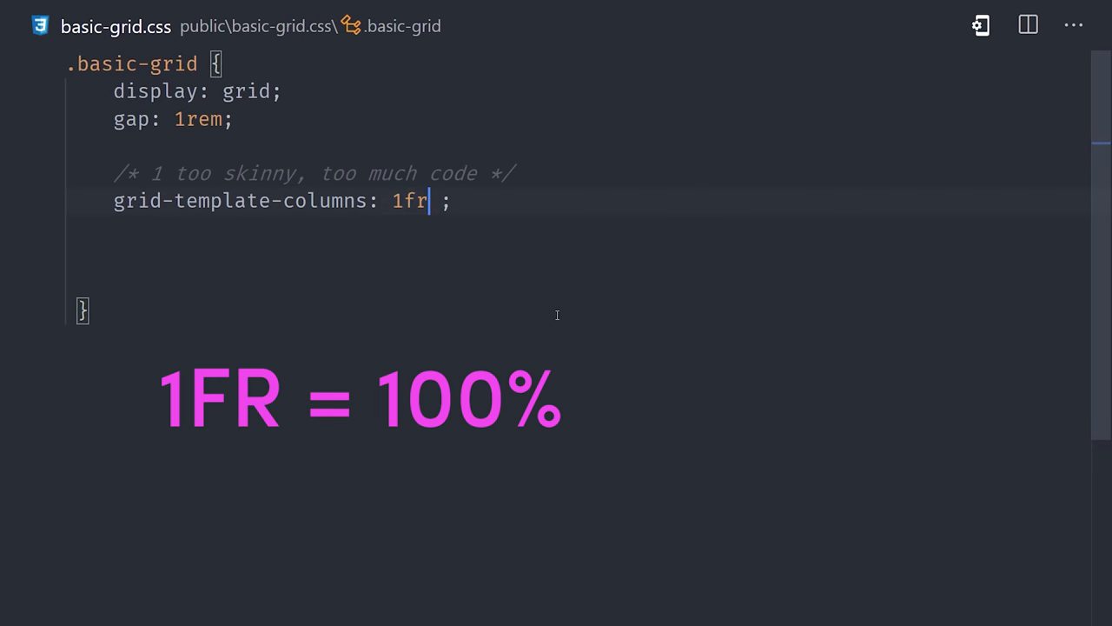
pyautogui.moveTo(243, 200)
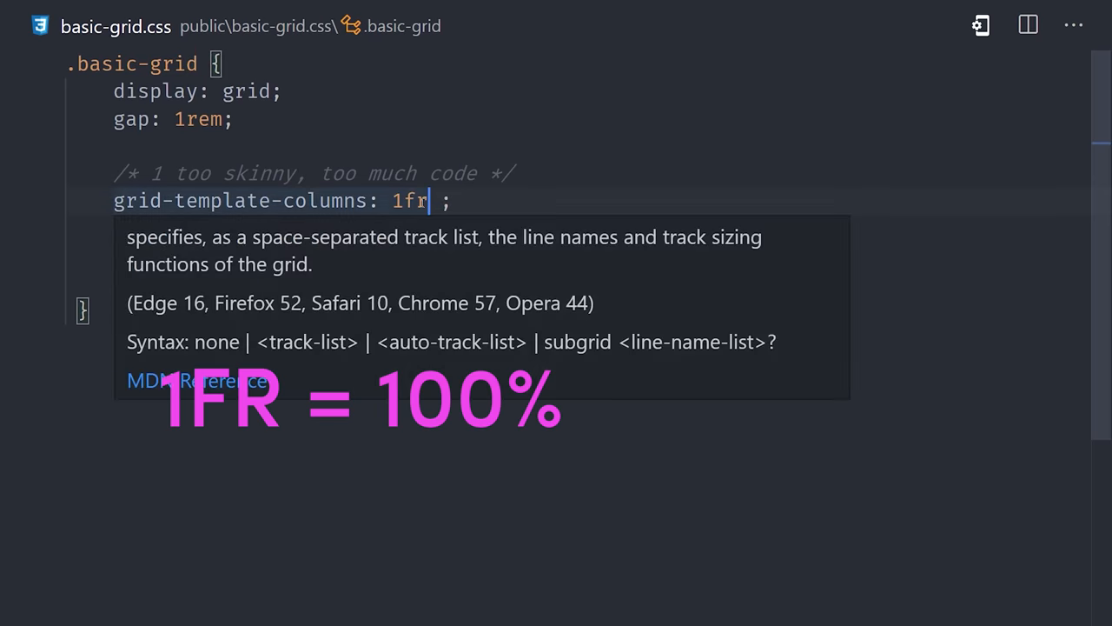
pyautogui.write('1fr')
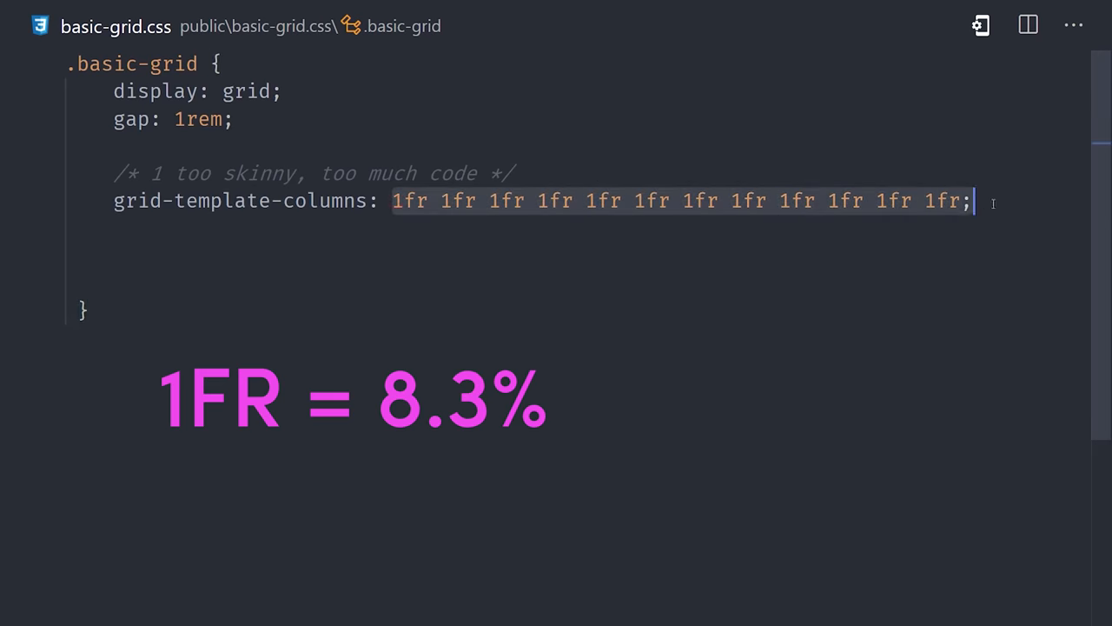
pyautogui.click(378, 345)
pyautogui.write('grid-template-columns')
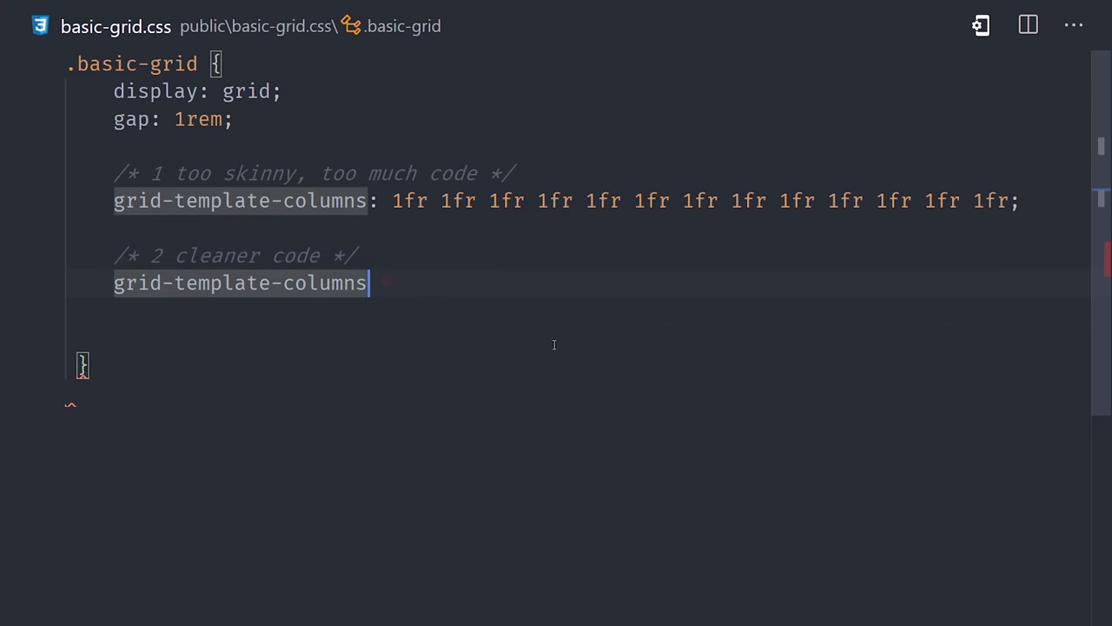
# Step: Rewrite the cleaner column rule as repeat(12, 1fr)
pyautogui.write(': repeat();')
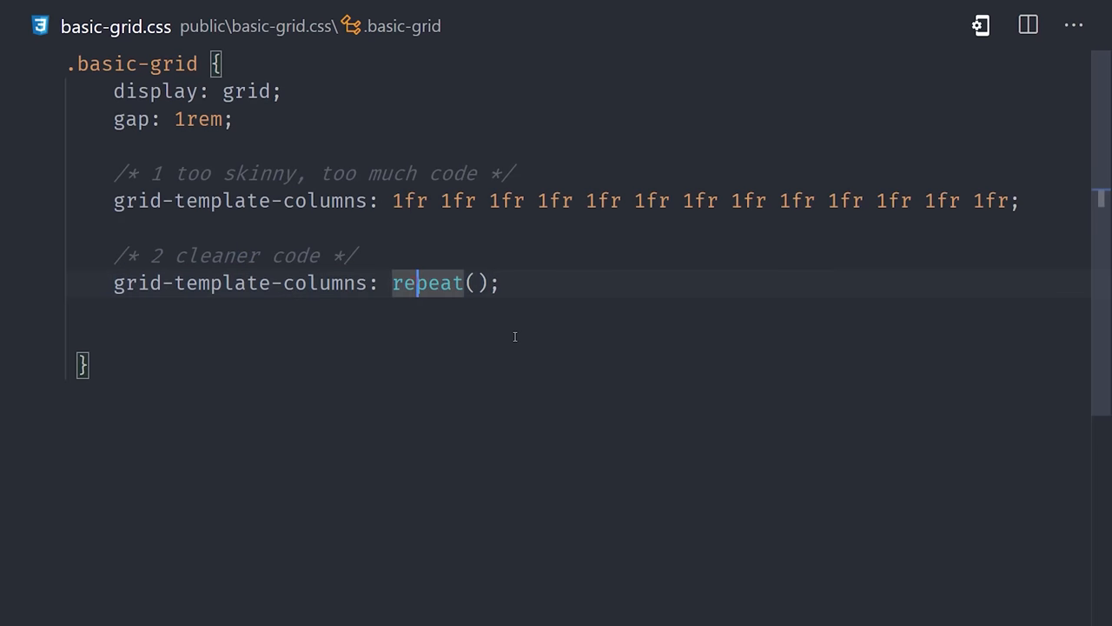
pyautogui.write('12')
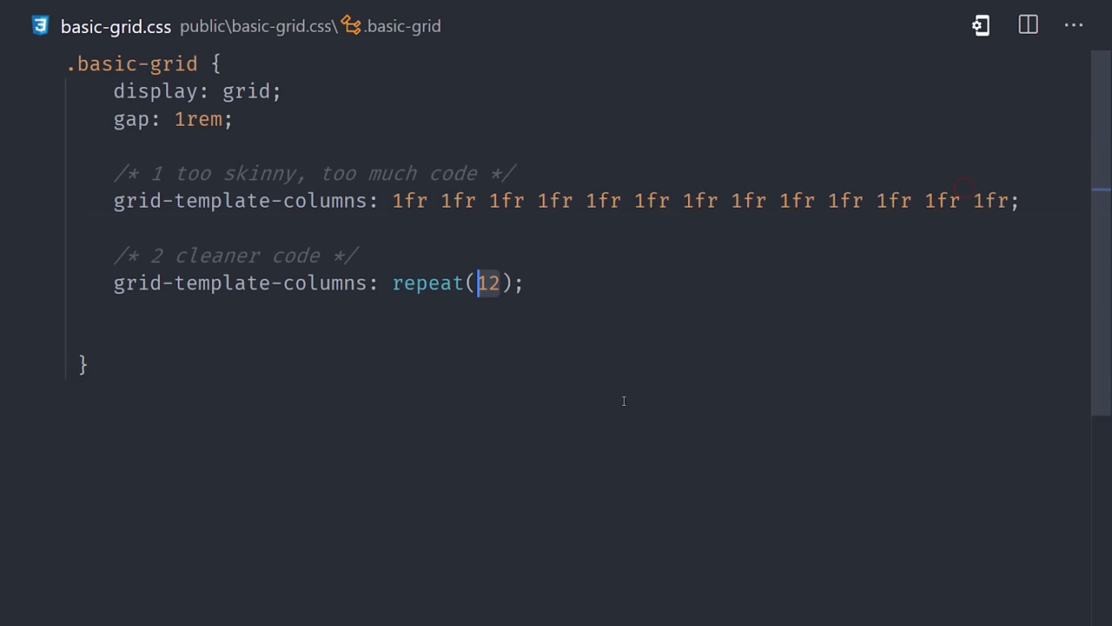
pyautogui.write(', 1fr')
pyautogui.click(576, 310)
pyautogui.write('/* 3  better sizing, but overflows */')
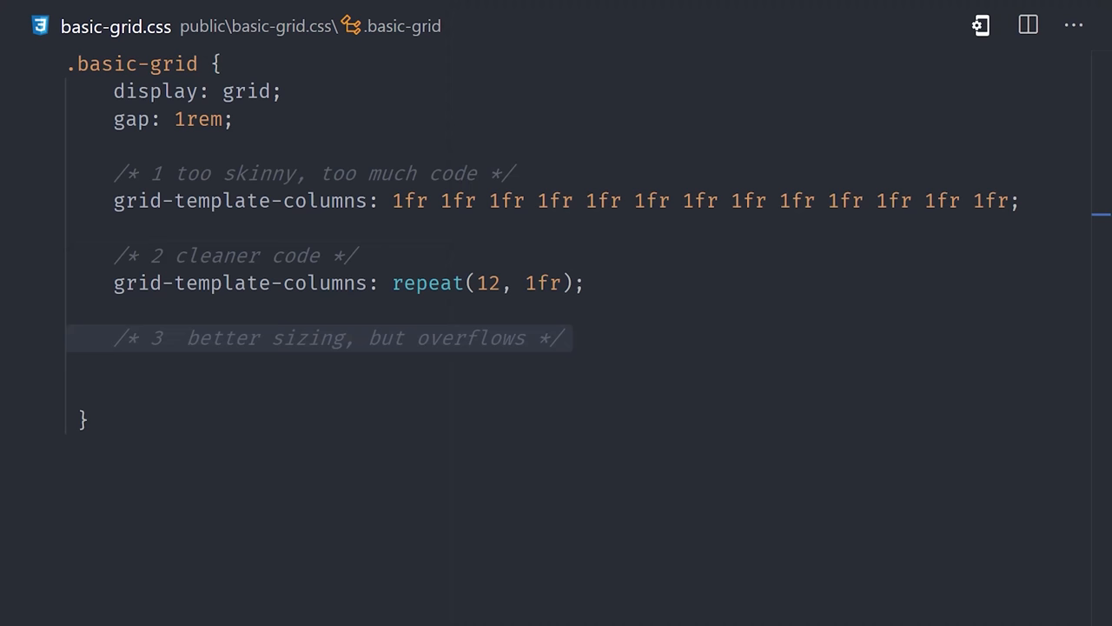
# Step: Add comment 3 with repeat(12, minmax(240px, 1fr)) and check its horizontal overflow
pyautogui.write('grid-template-columns: repeat();')
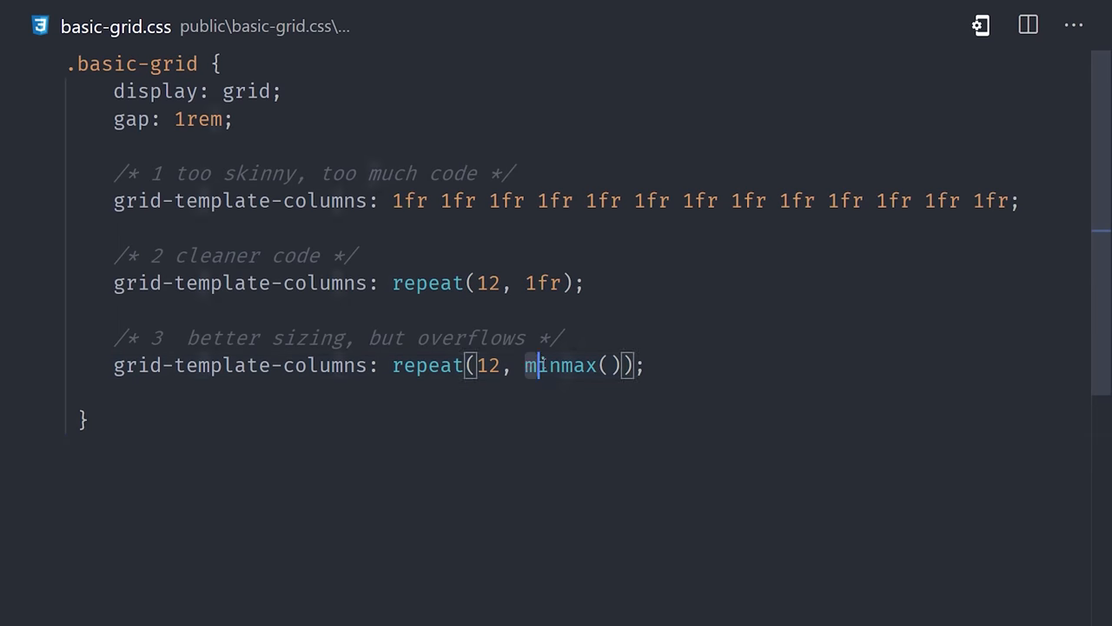
pyautogui.write('240px')
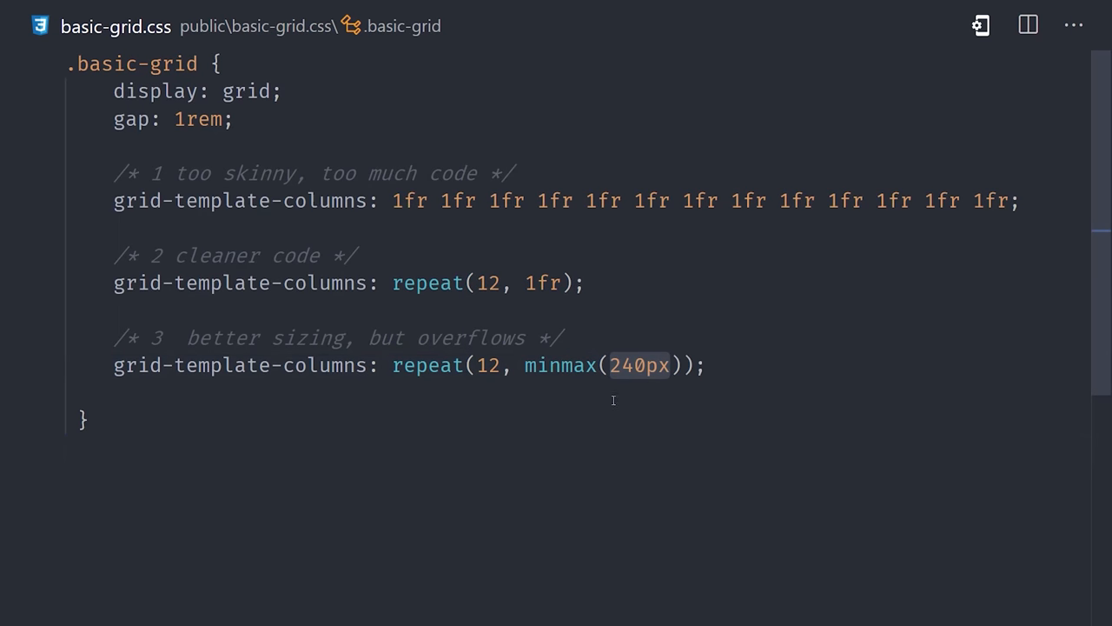
pyautogui.write(', 1fr')
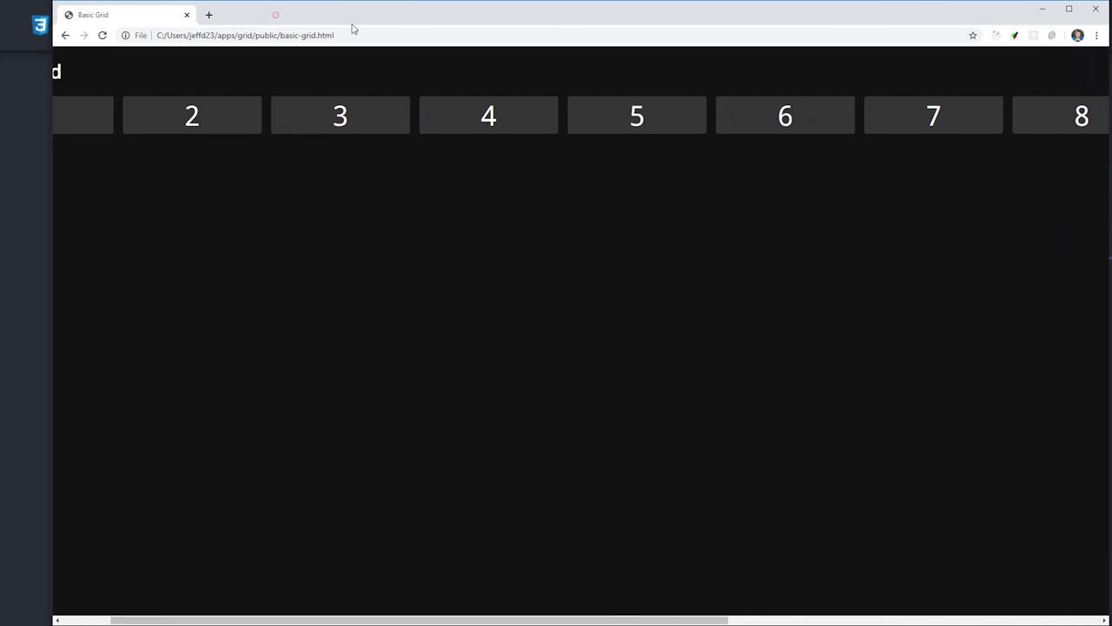
pyautogui.hscroll(3)
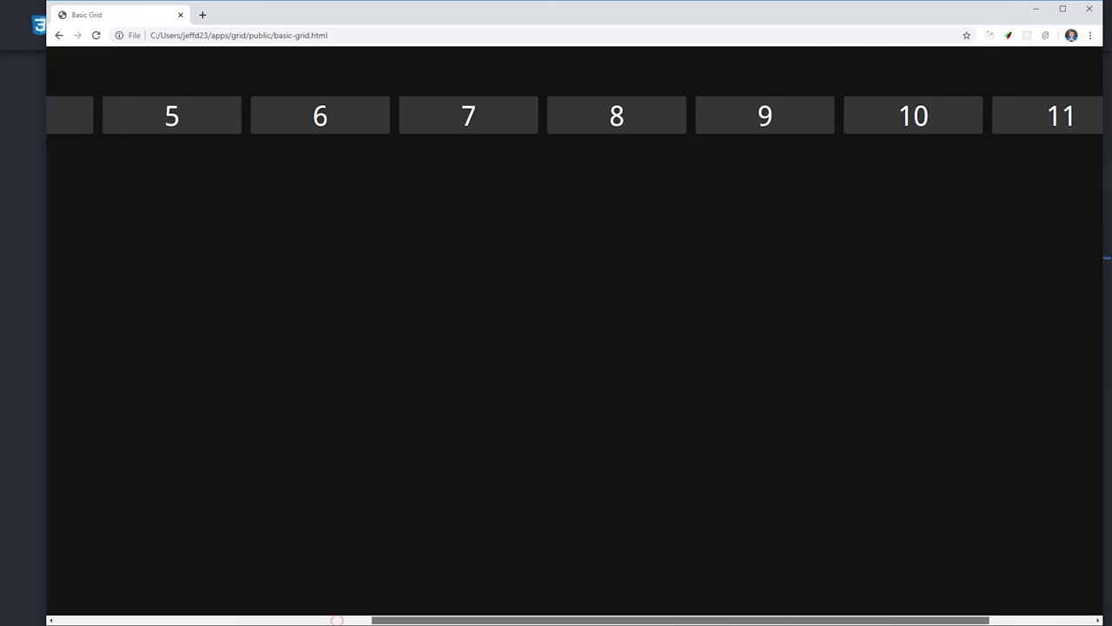
pyautogui.hscroll(-3)
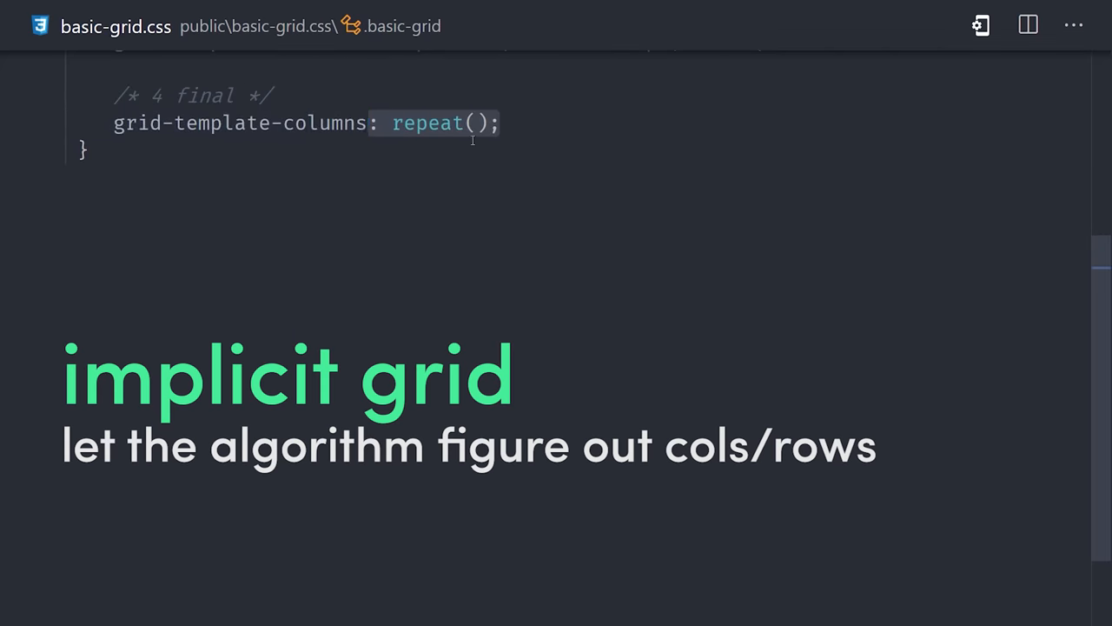
# Step: Complete the final rule as grid-template-columns: repeat(auto-fit, minmax(240px, 1fr))
pyautogui.write('auto-fit')
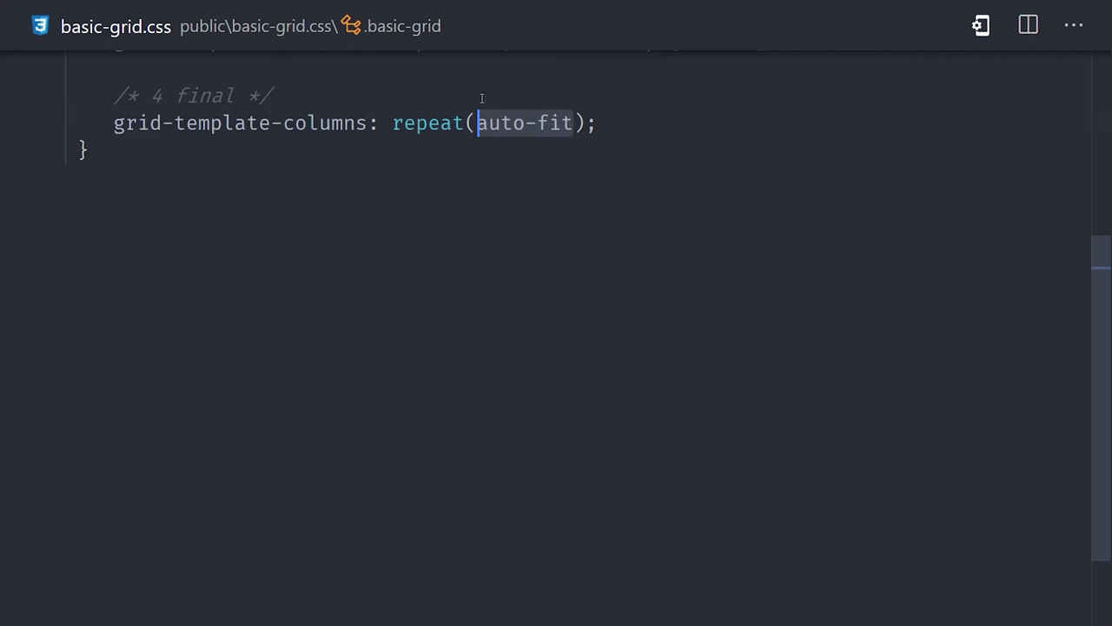
pyautogui.write(', minmax(240px, 1fr)')
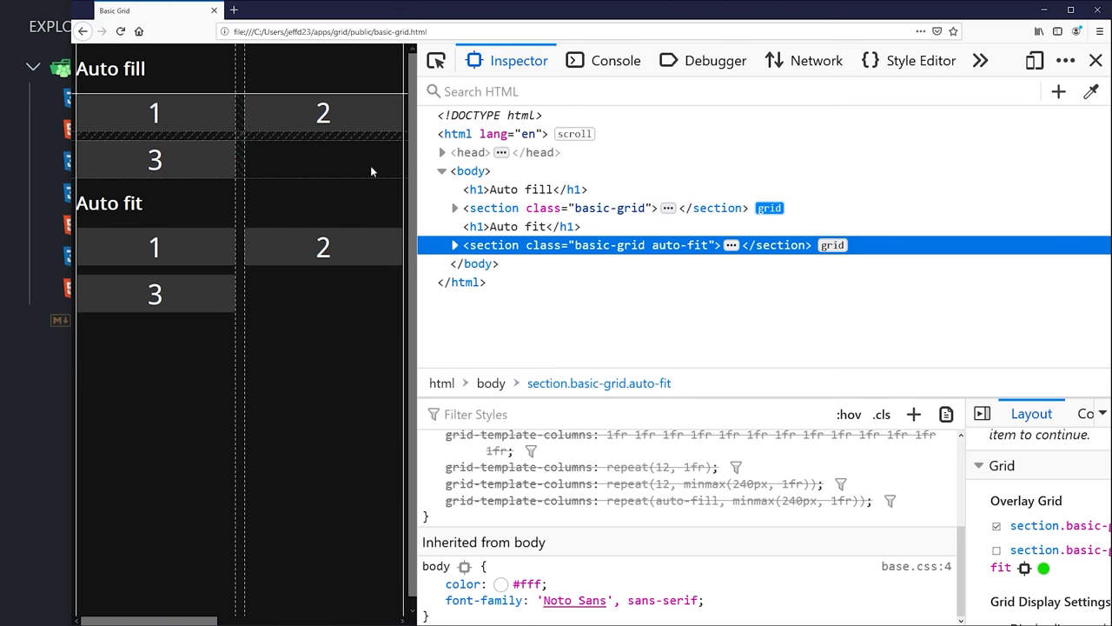
pyautogui.moveTo(222, 243)
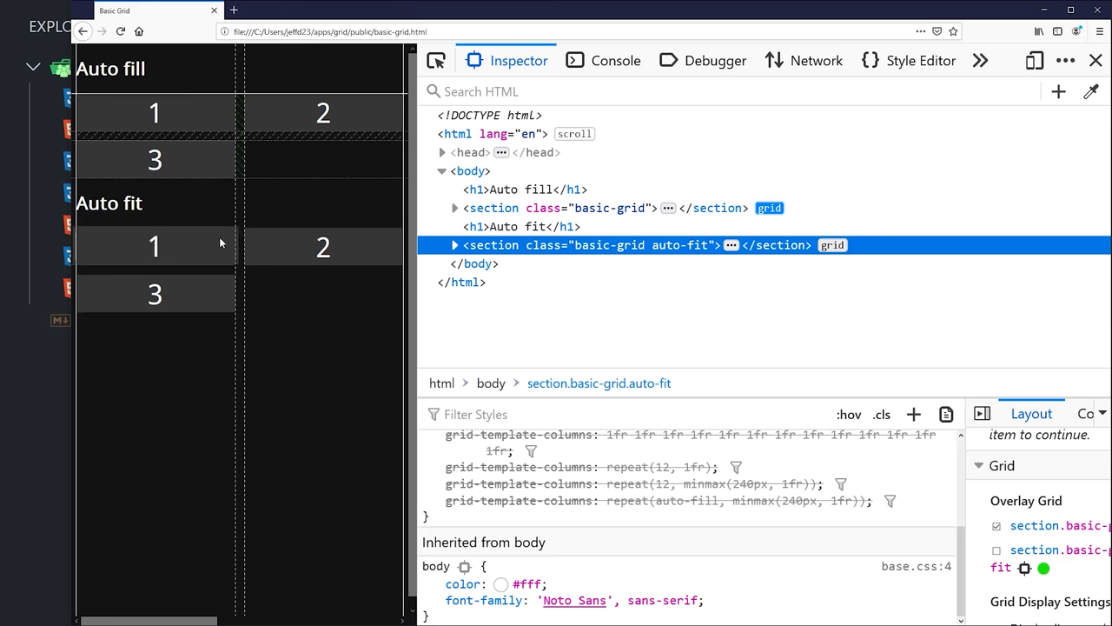
pyautogui.moveTo(397, 237)
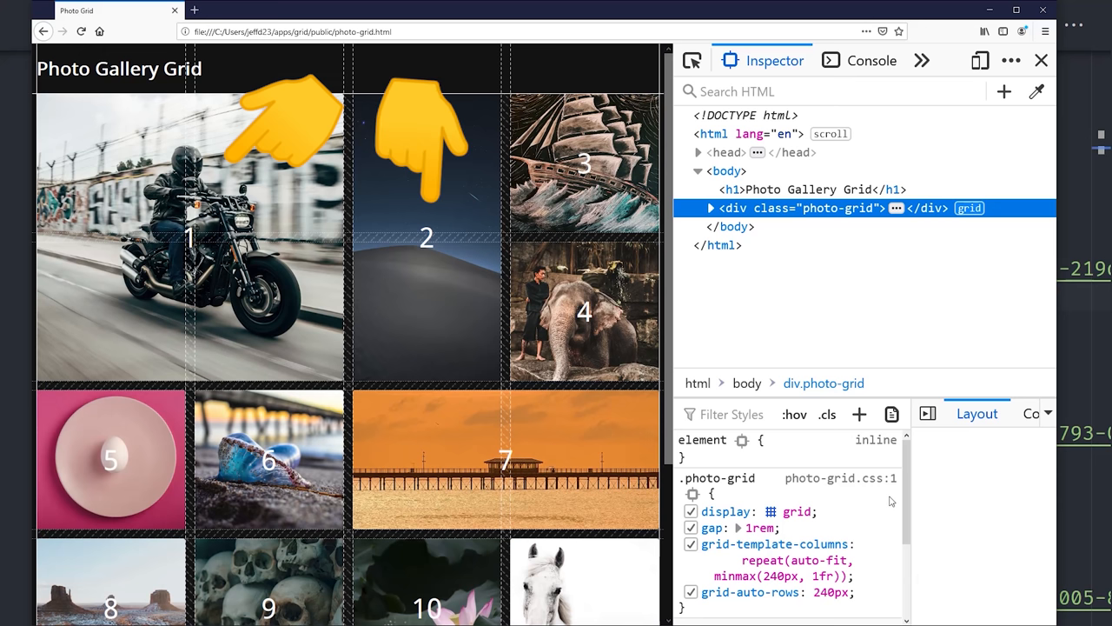
pyautogui.click(1040, 60)
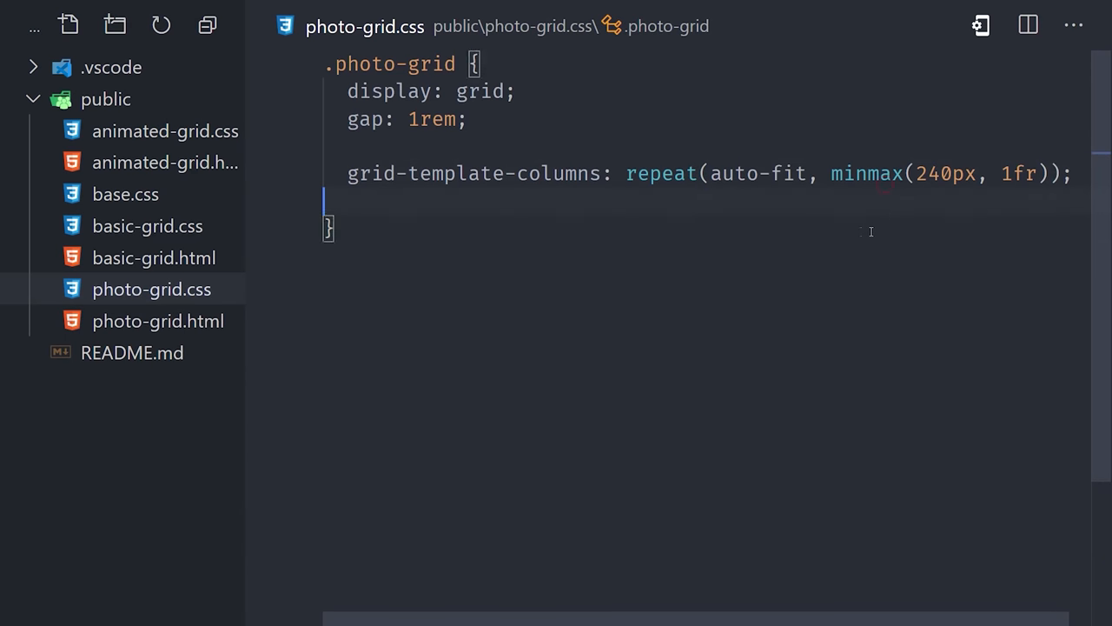
# Step: Add grid-auto-rows: 240px; to the .photo-grid rule in photo-grid.css
pyautogui.write('grid-auto-rows: 240px;')
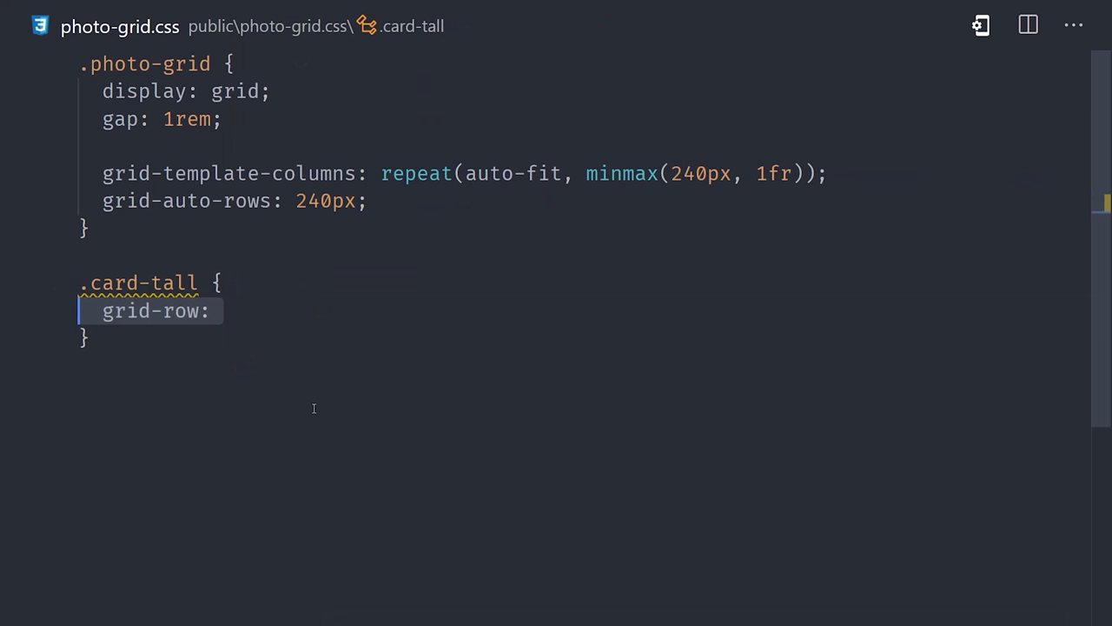
# Step: Create a .card-tall rule with grid-row: 1 / 4 below .photo-grid
pyautogui.write('span 2')
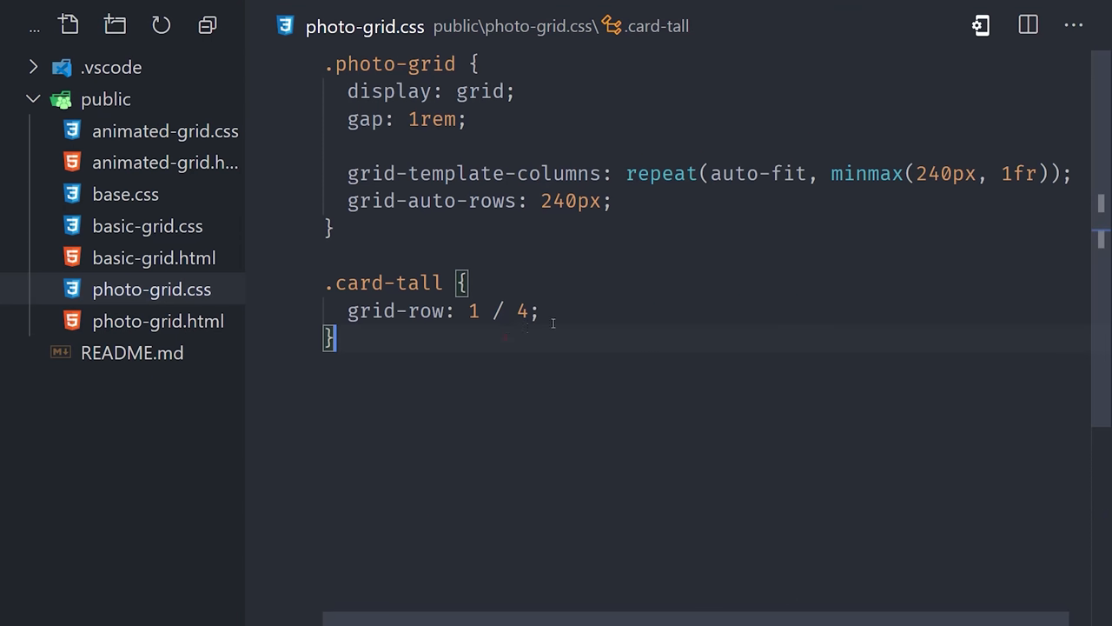
# Step: Set .card-tall grid-row to span 2 / auto and add .card-wide spanning two columns
pyautogui.write('span 2 / auto')
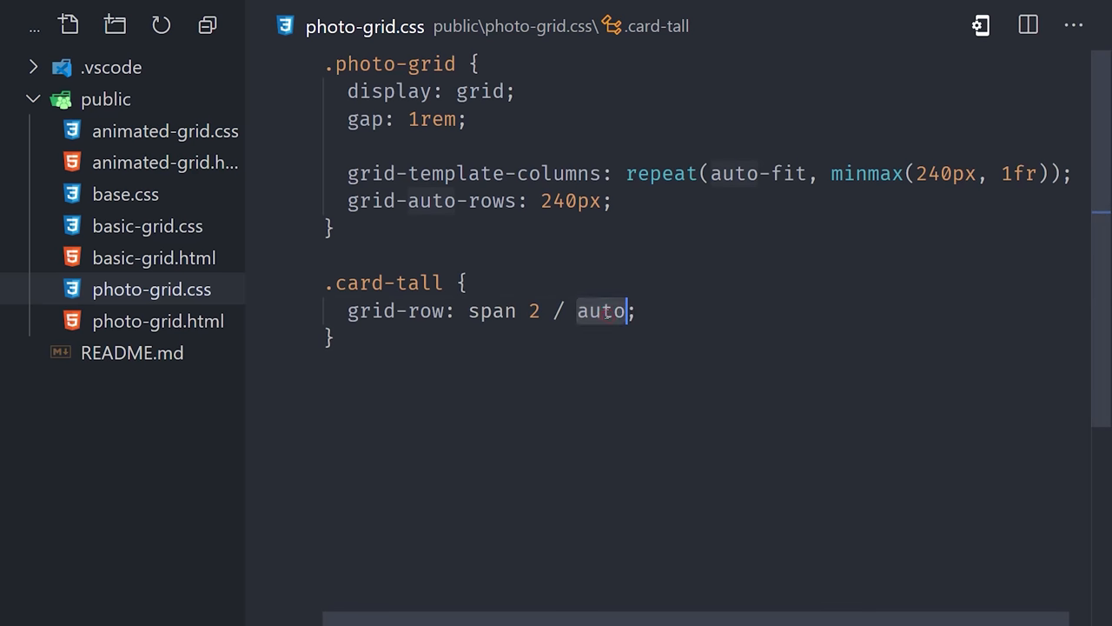
pyautogui.write('.card-wide {')
pyautogui.write('grid-column: span 2 / auto;')
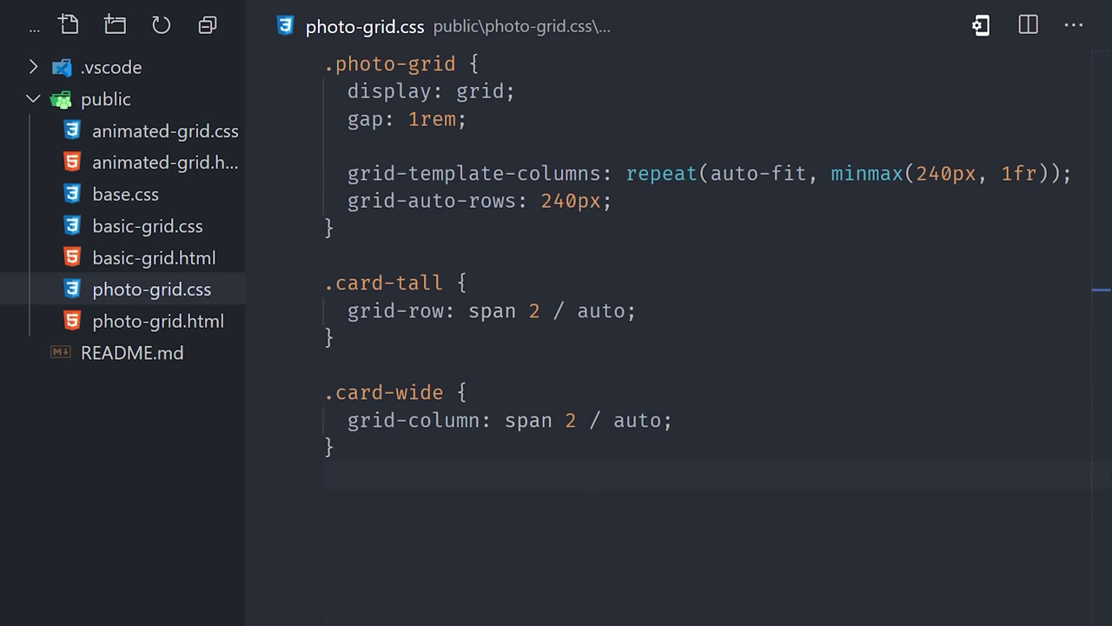
# Step: Preview the photo grid in narrow Firefox, scrolling to see tall photo 2 squeezing its neighbours
pyautogui.click(157, 321)
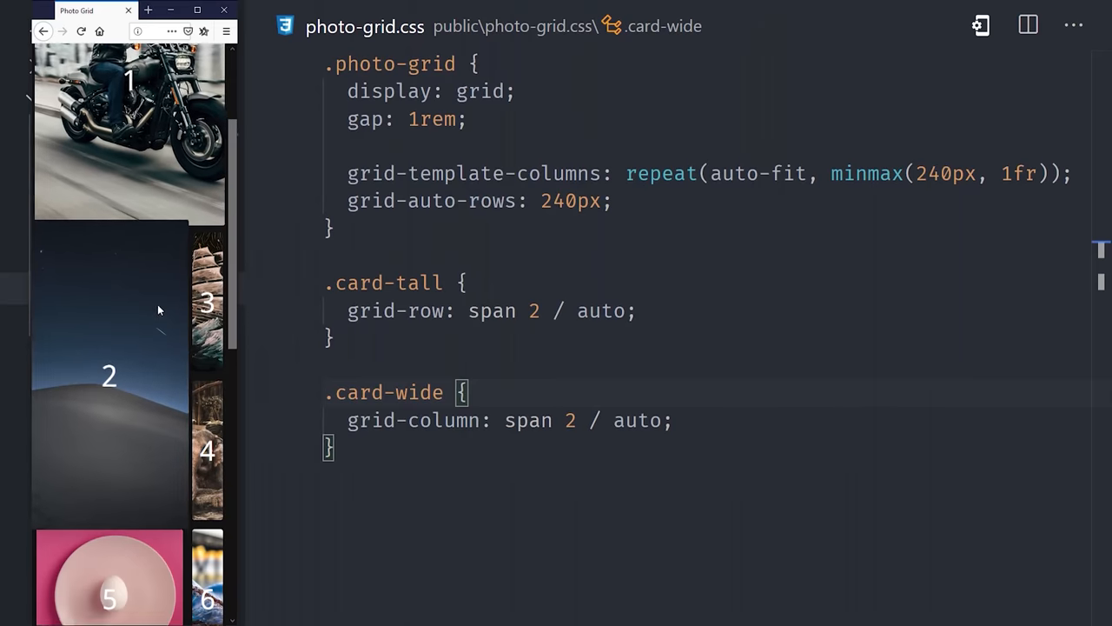
pyautogui.scroll(-3)
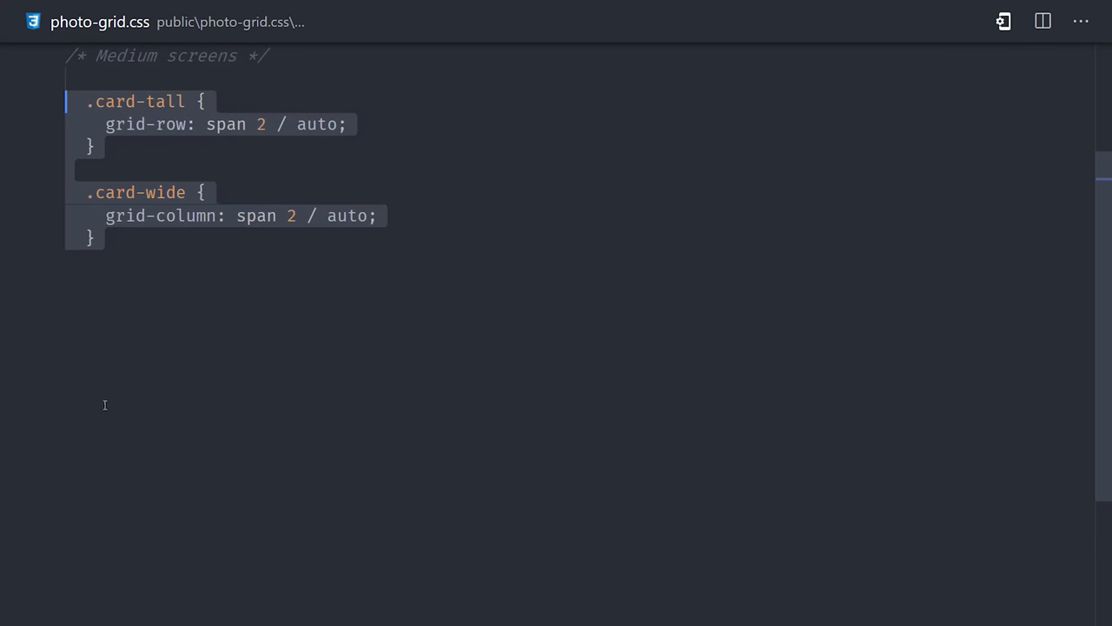
pyautogui.write('@media screen and (min-width: 600px) {')
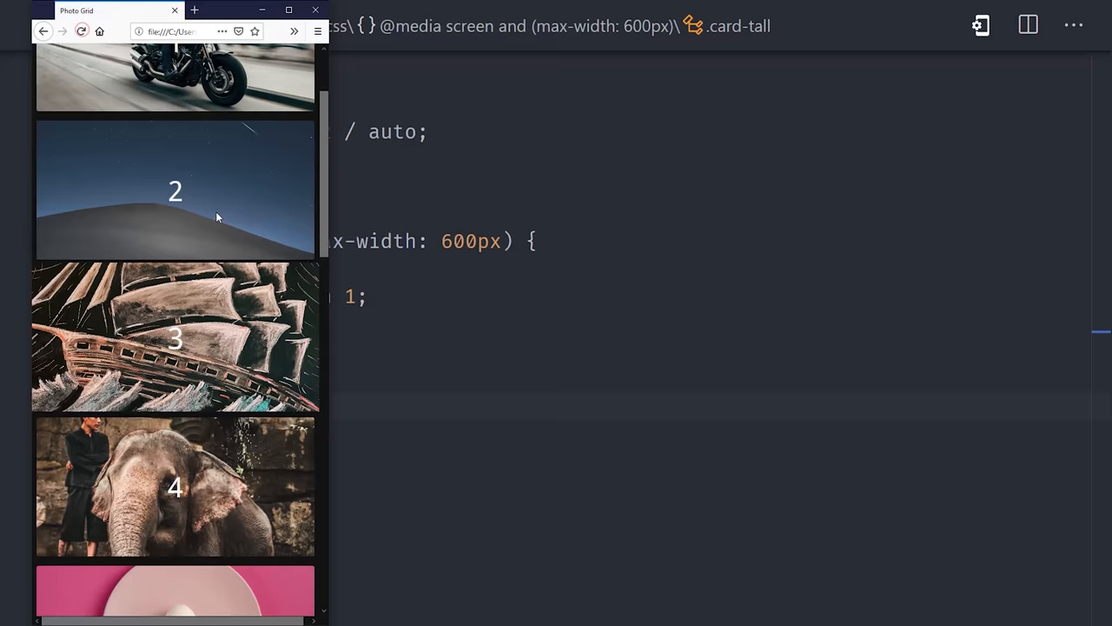
pyautogui.scroll(-3)
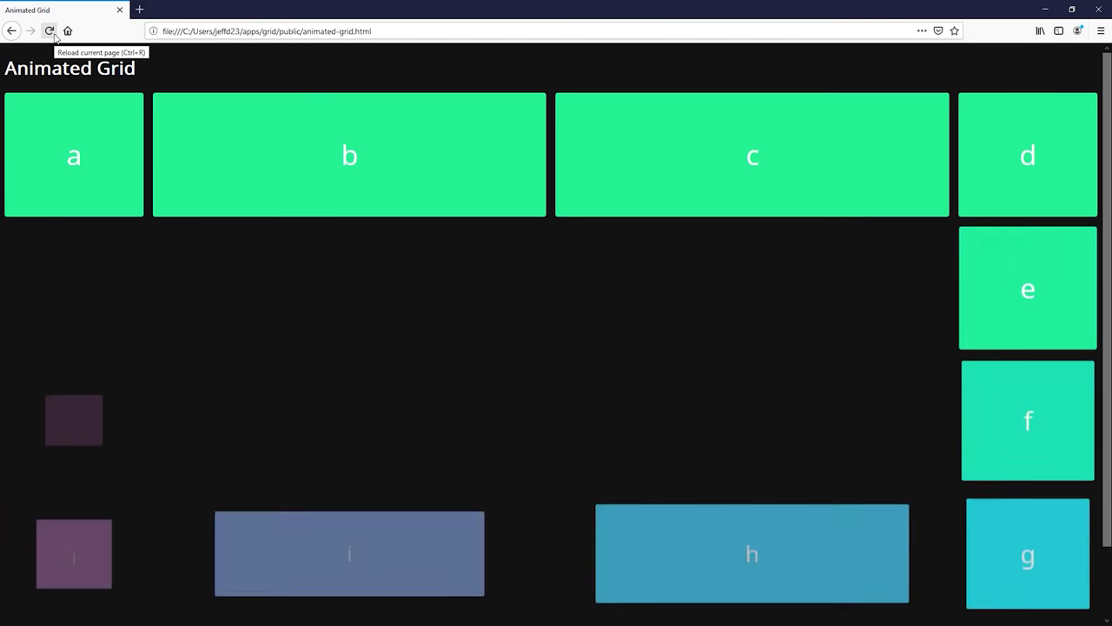
# Step: Reload animated-grid.html in Firefox to replay the lettered cards' entrance
pyautogui.click(47, 32)
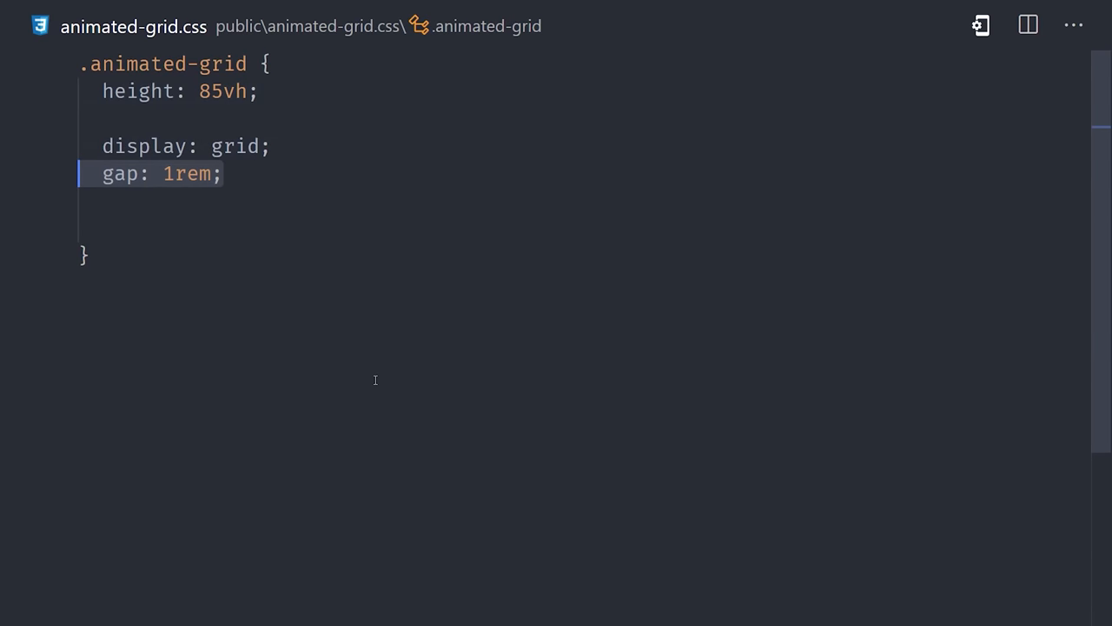
# Step: Add an 'Explicit grid' comment and grid-template-areas 'a b c d' 'l . . e' 'k . . f' 'j i h g'
pyautogui.write('/* Explicit grid */')
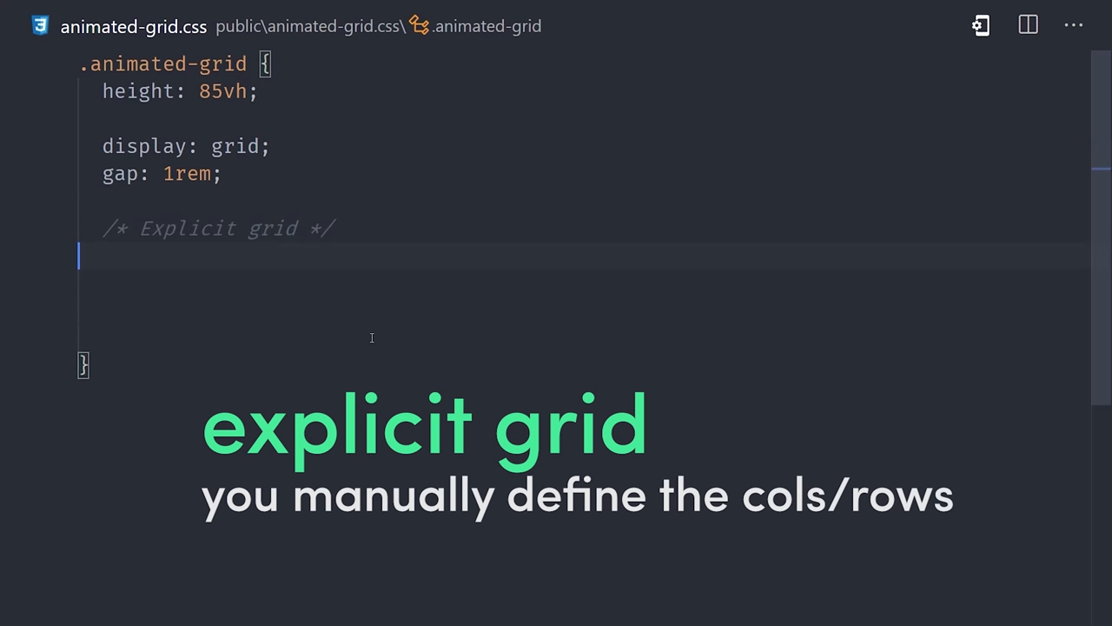
pyautogui.write('grid-template-areas:')
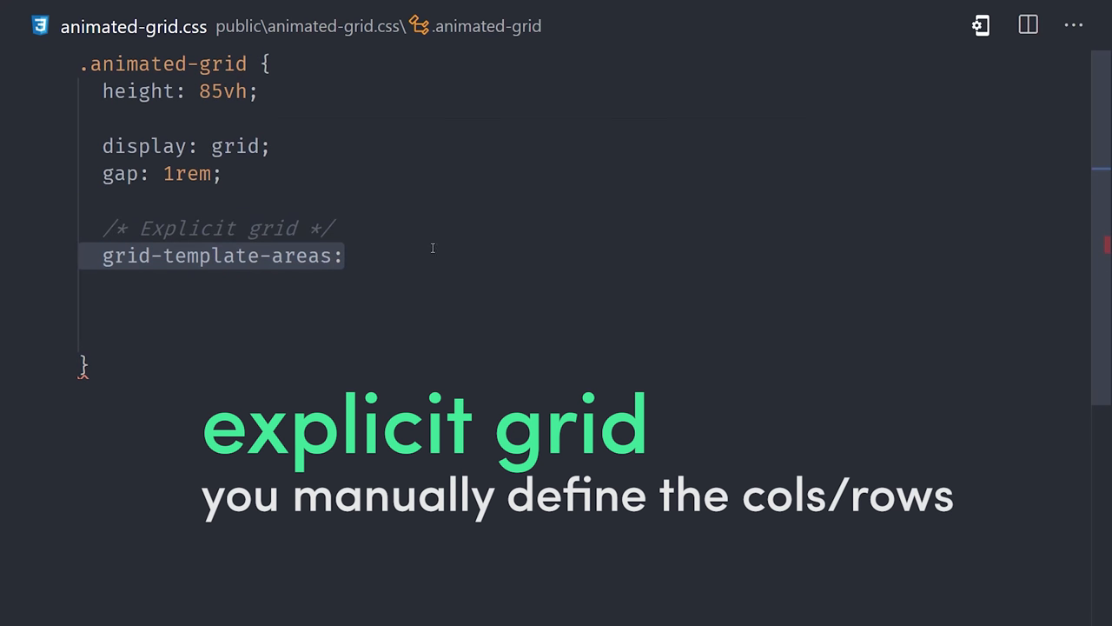
pyautogui.write("'a b c d'")
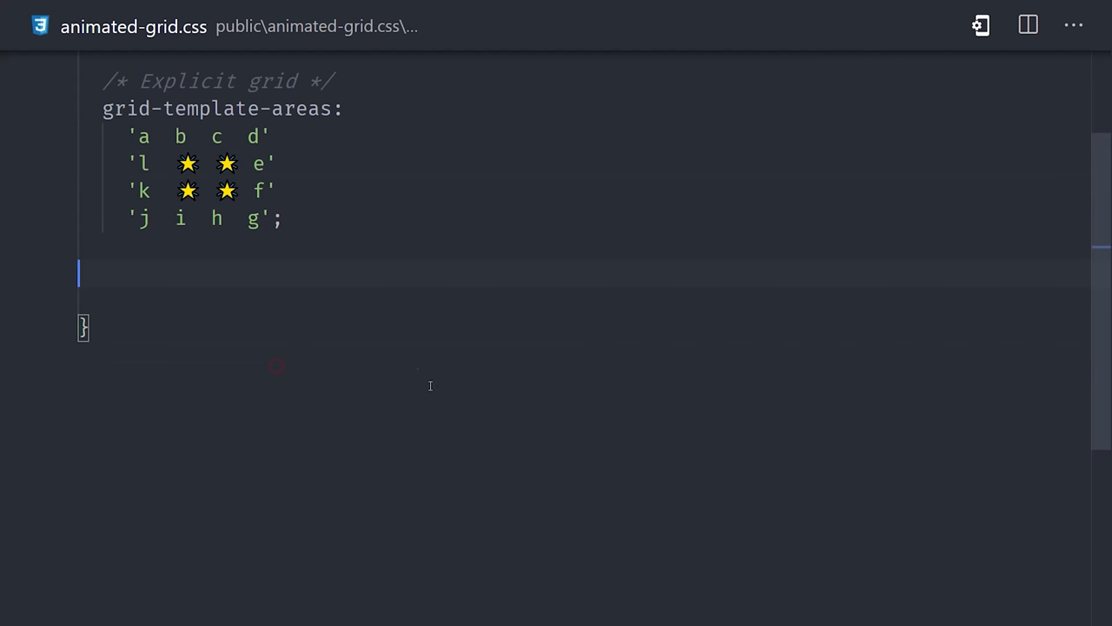
# Step: Set .animated-grid rows to repeat(4, 25%) and columns to 240px auto auto 240px
pyautogui.write('grid-template-rows: repeat(4);')
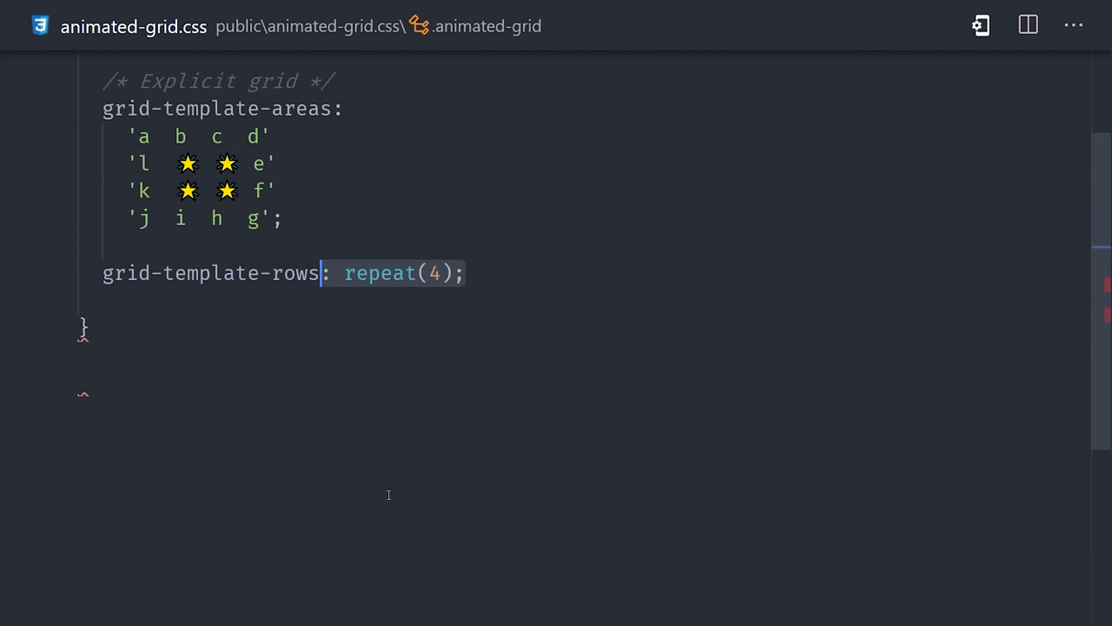
pyautogui.write(', 25%')
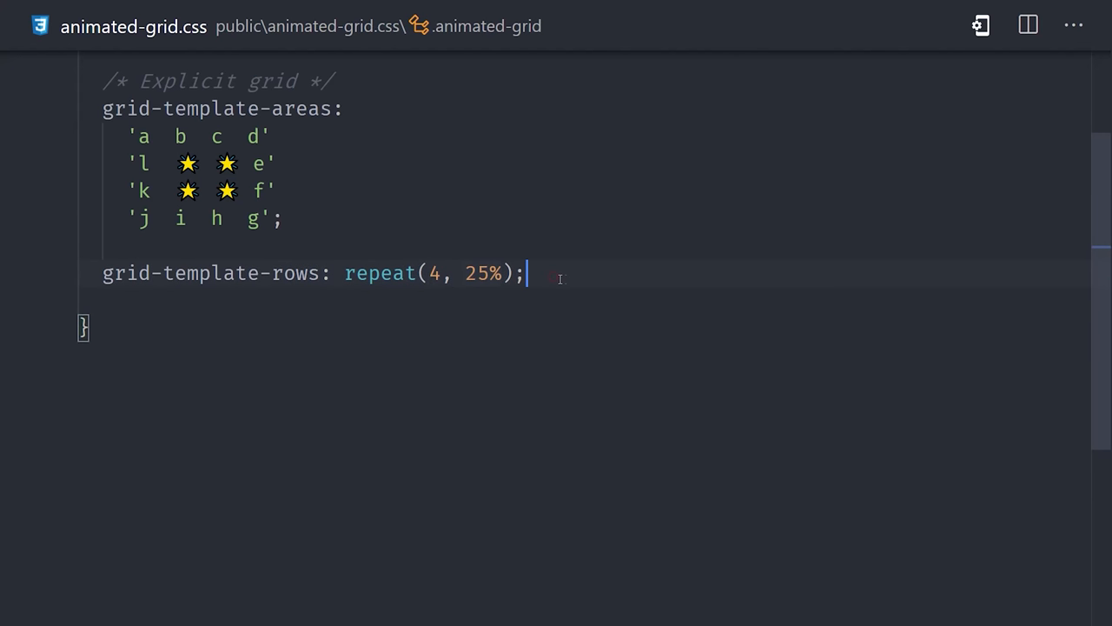
pyautogui.moveTo(489, 293)
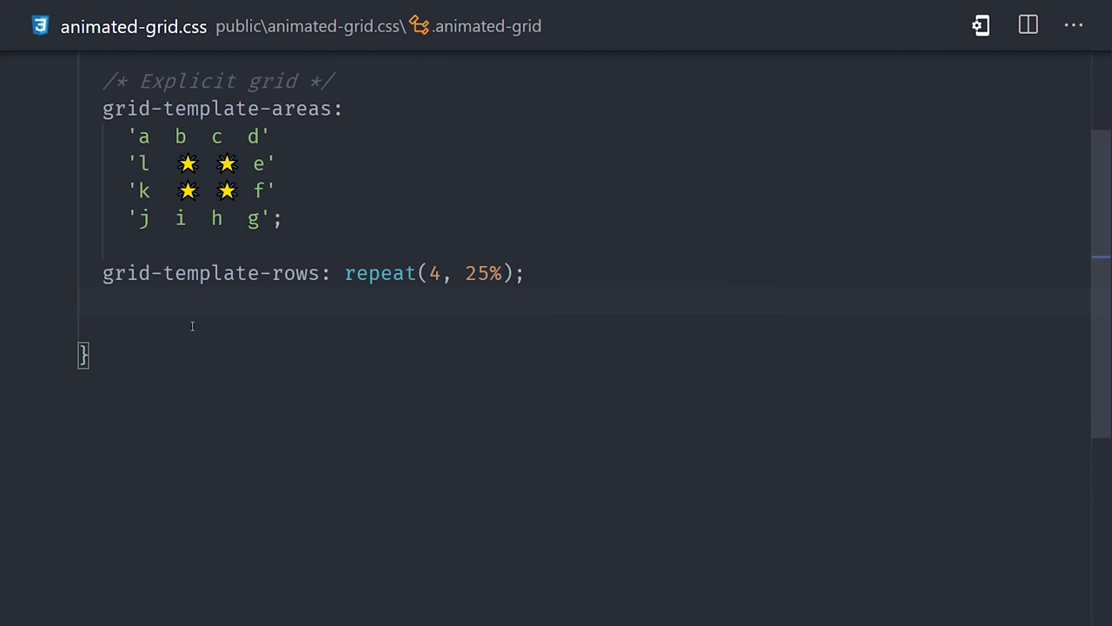
pyautogui.write('grid-template-columns: 240px;')
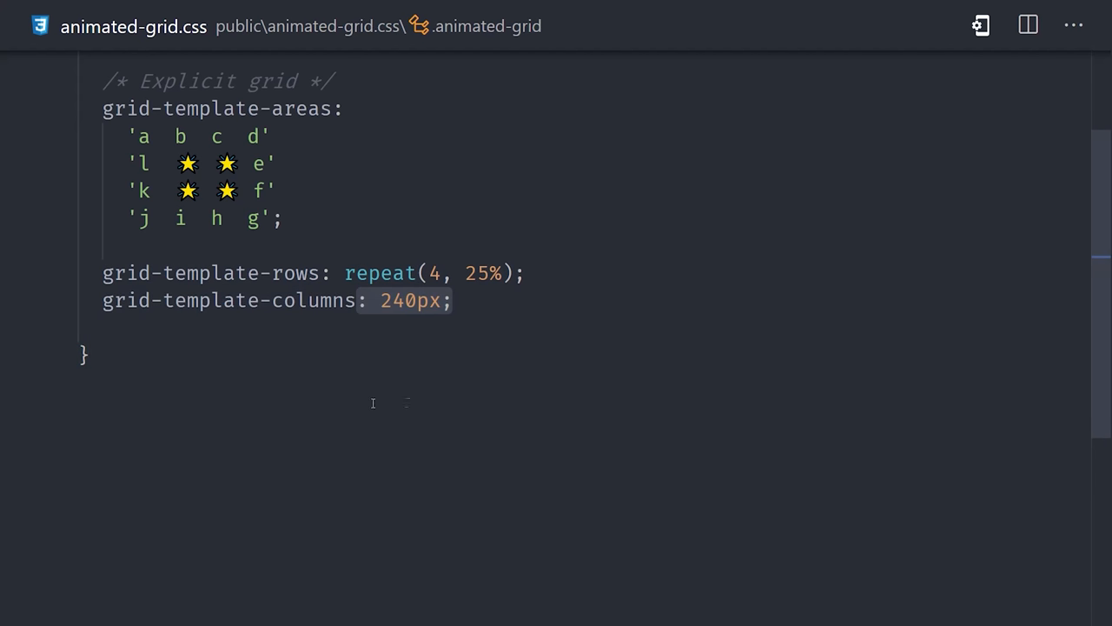
pyautogui.write('auto auto')
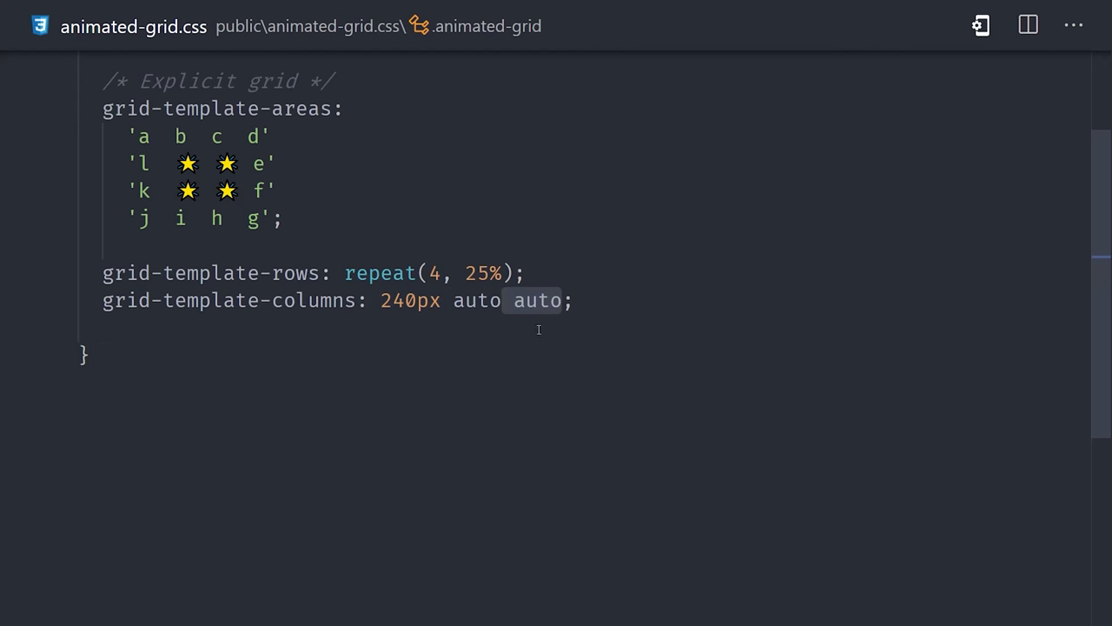
pyautogui.write('240px')
pyautogui.write('.card:nth-child() {')
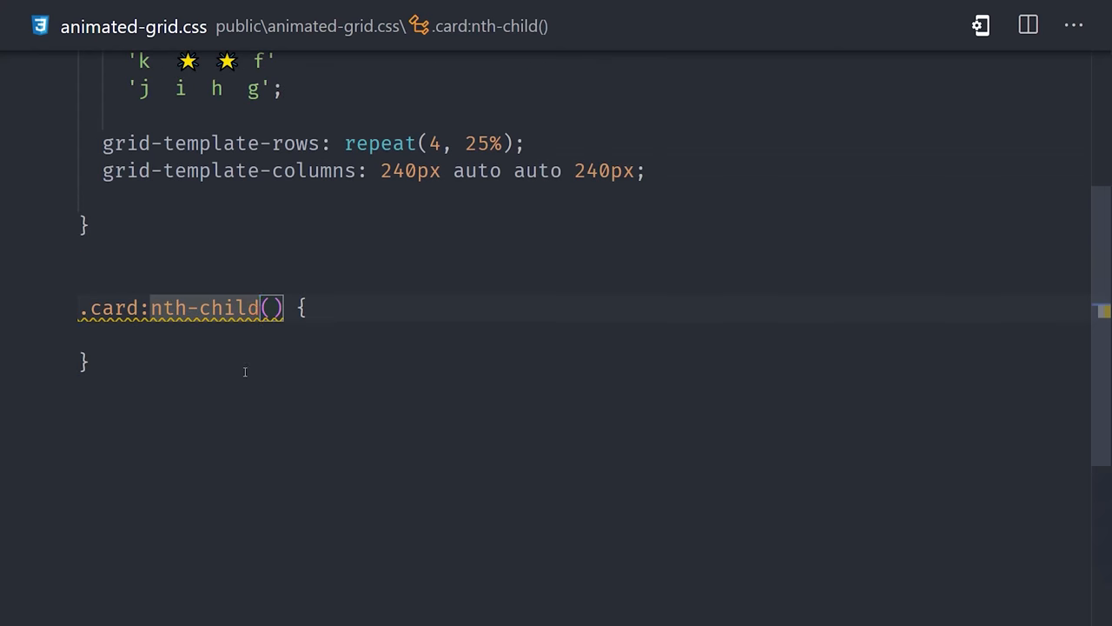
# Step: Assign grid-area a and b to .card:nth-child(1) and .card:nth-child(2)
pyautogui.write('grid-area: a;')
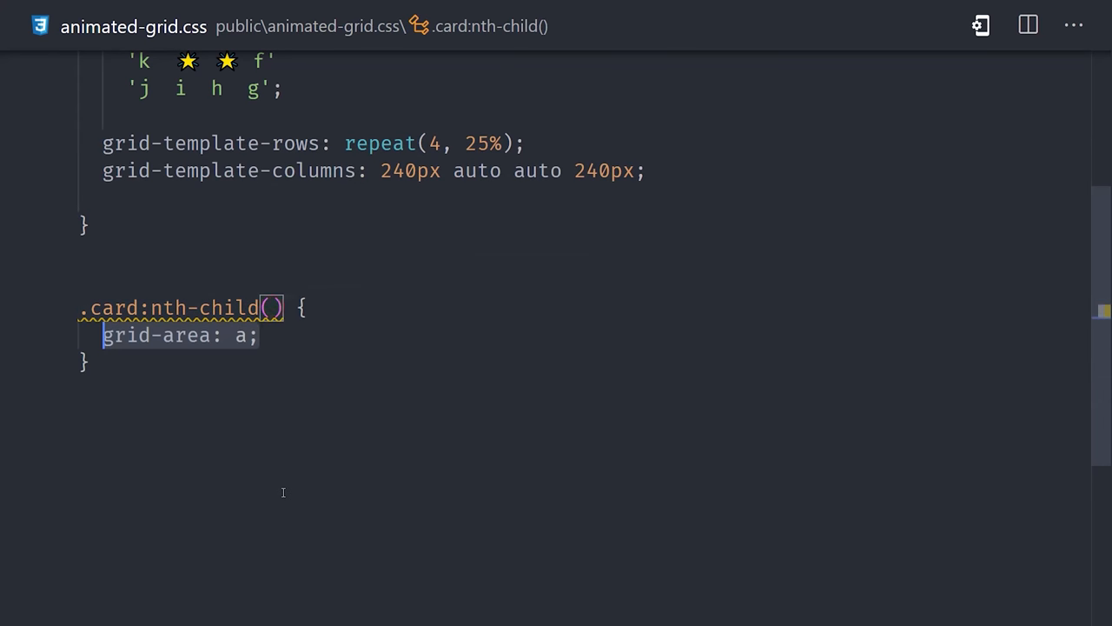
pyautogui.write('1')
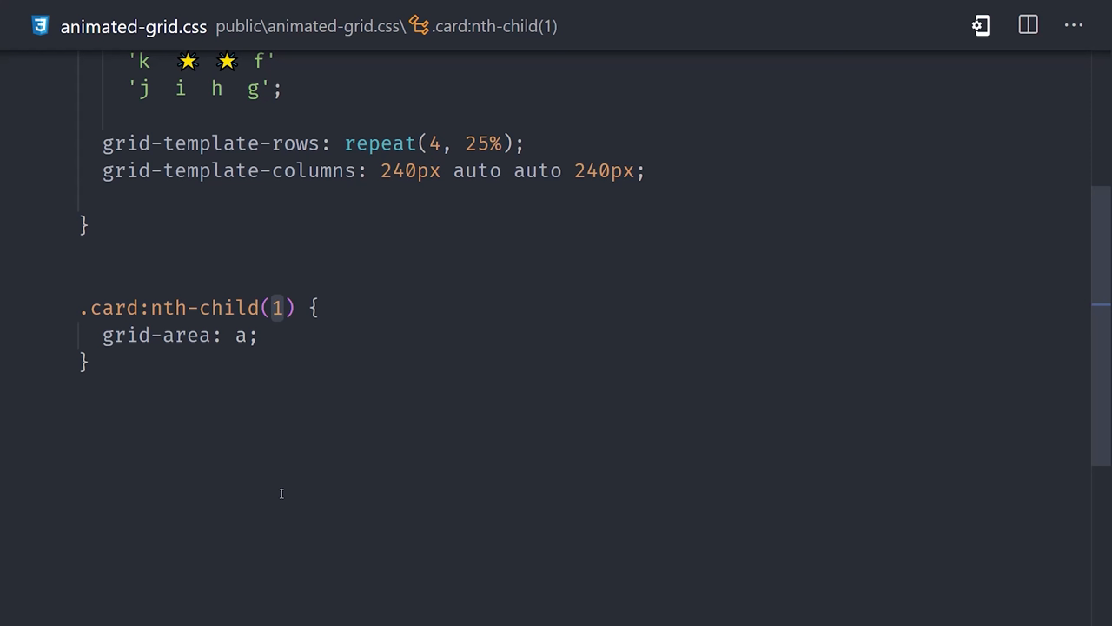
pyautogui.scroll(-3)
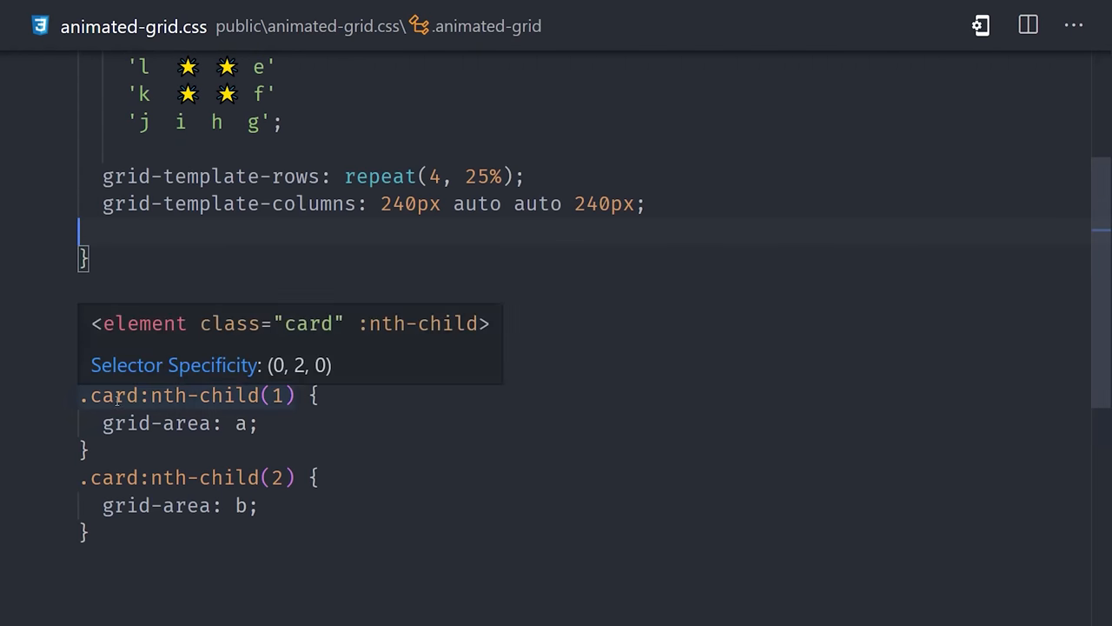
pyautogui.write('--stagger-delay: 100ms;')
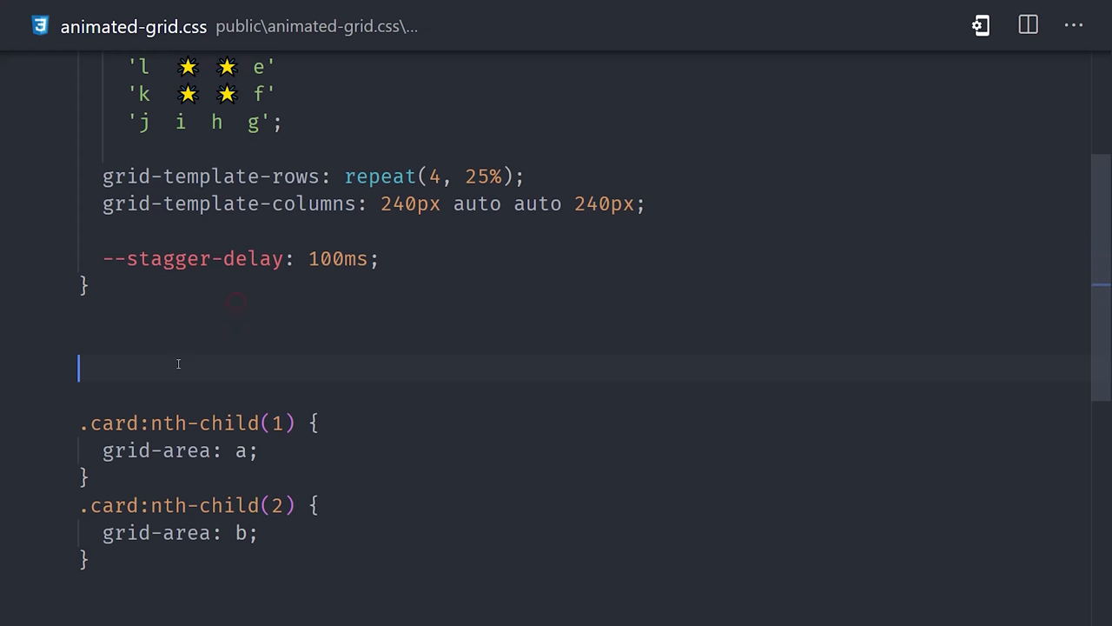
pyautogui.write('@keyframes cardEntrance {')
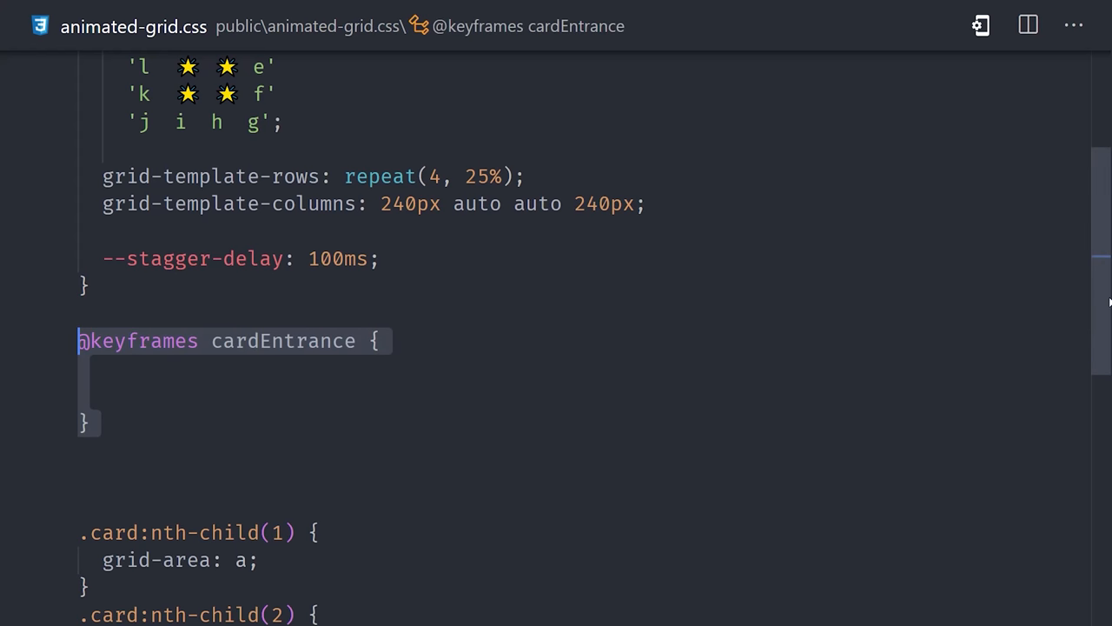
pyautogui.scroll(-3)
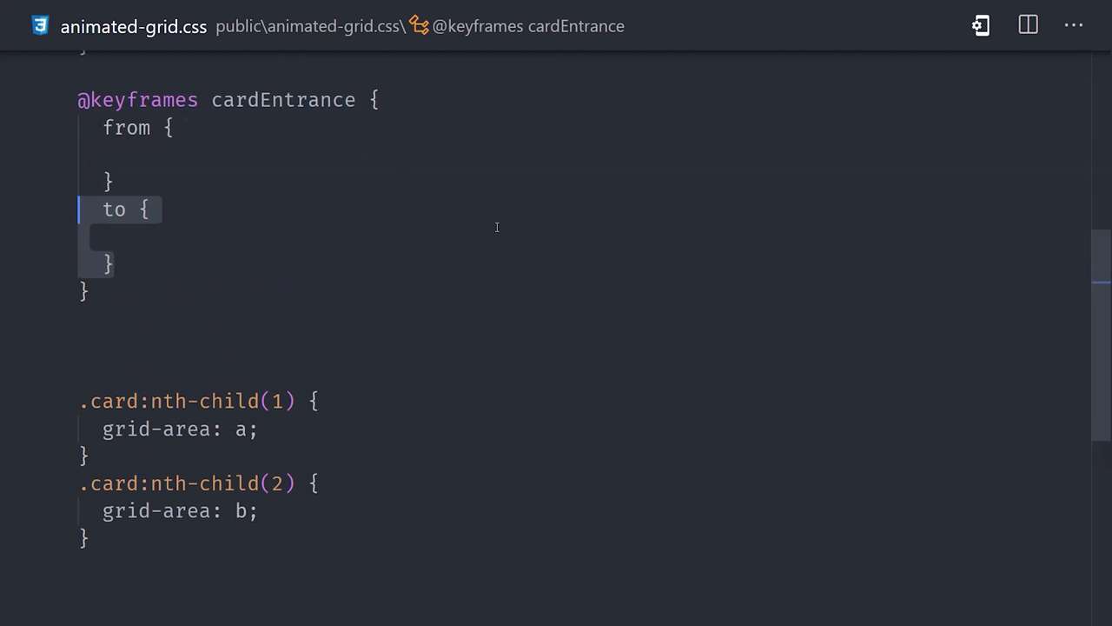
# Step: Animate from opacity 0, scale 0.3, hue-rotate 180deg to opacity 1, scale 1
pyautogui.write('opacity: 0;')
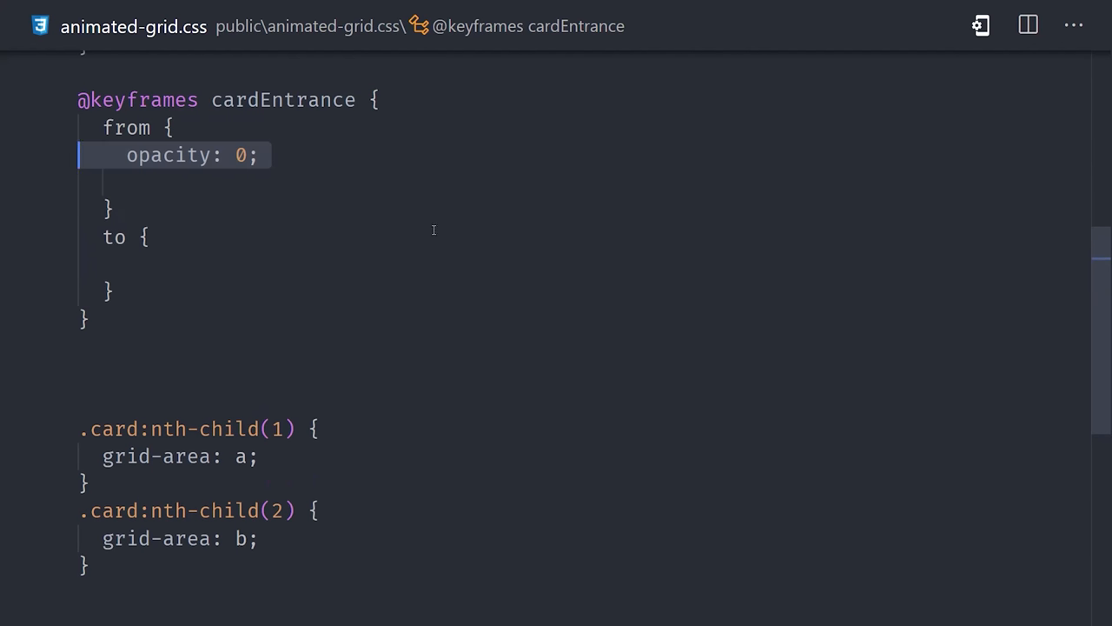
pyautogui.write('transform: scale(0.3);')
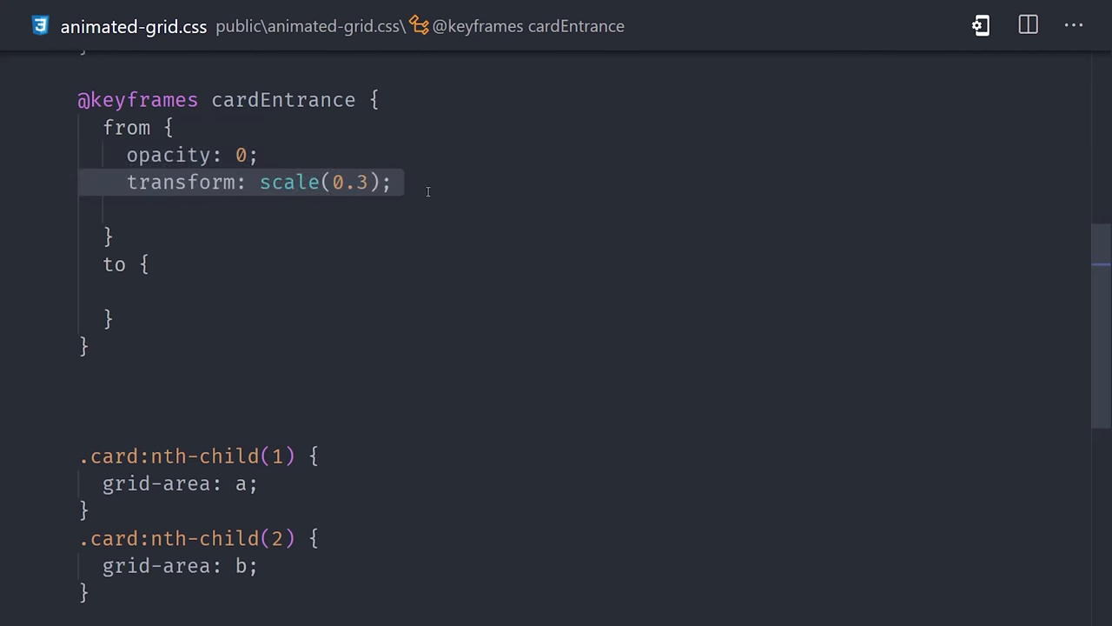
pyautogui.write('filter: hue-rotate(180deg);')
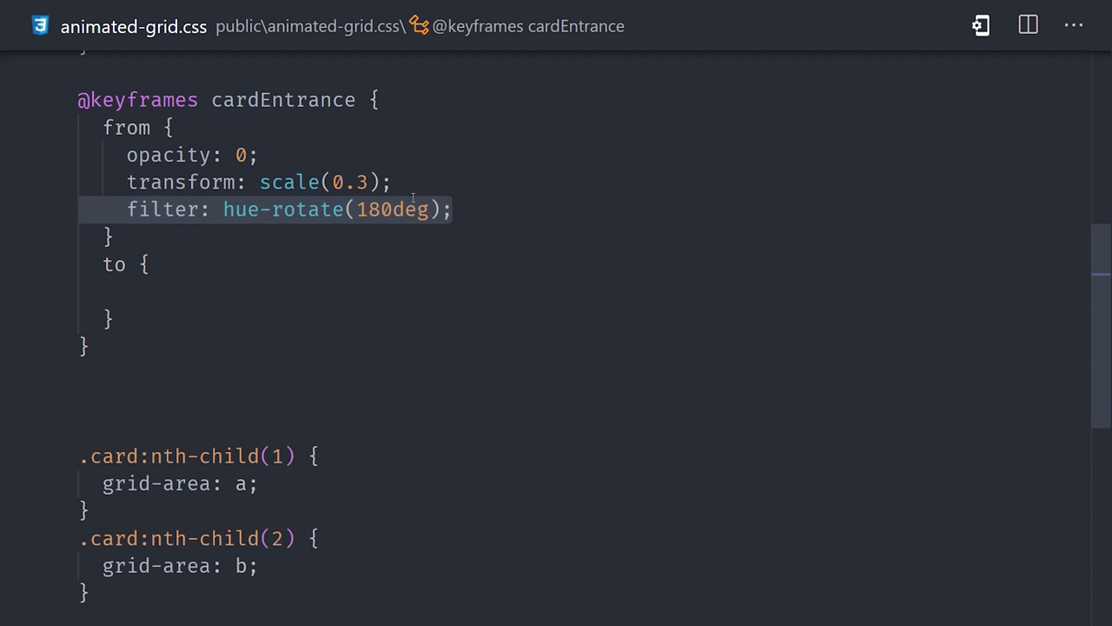
pyautogui.moveTo(164, 209)
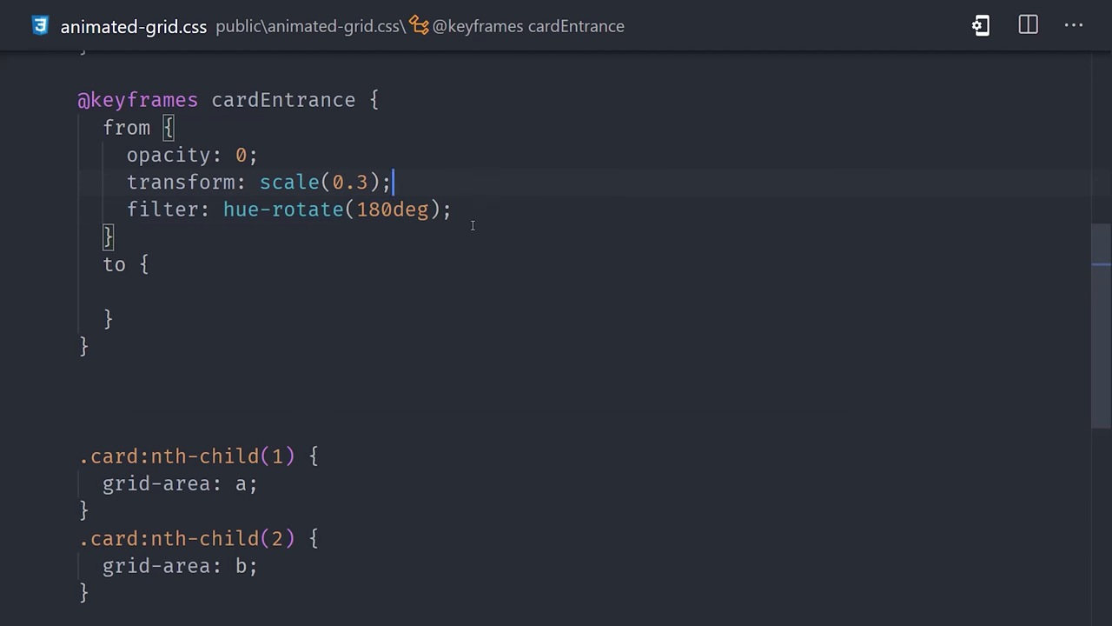
pyautogui.write('opacity: 1;')
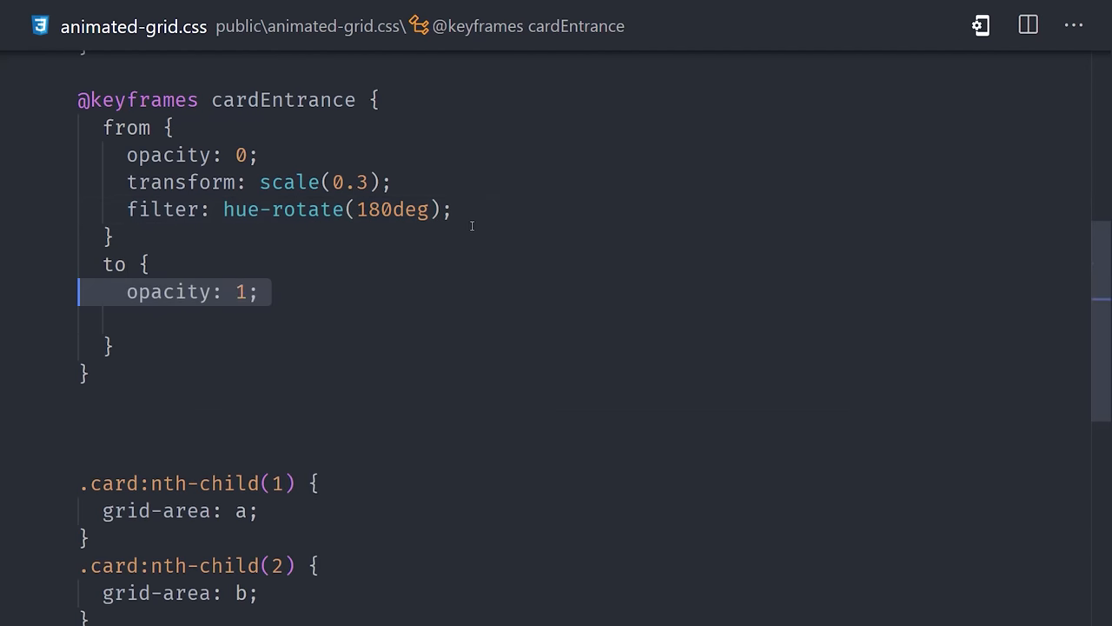
pyautogui.write('transform: scale(1);')
pyautogui.write('filter: hue-rotate(0deg);')
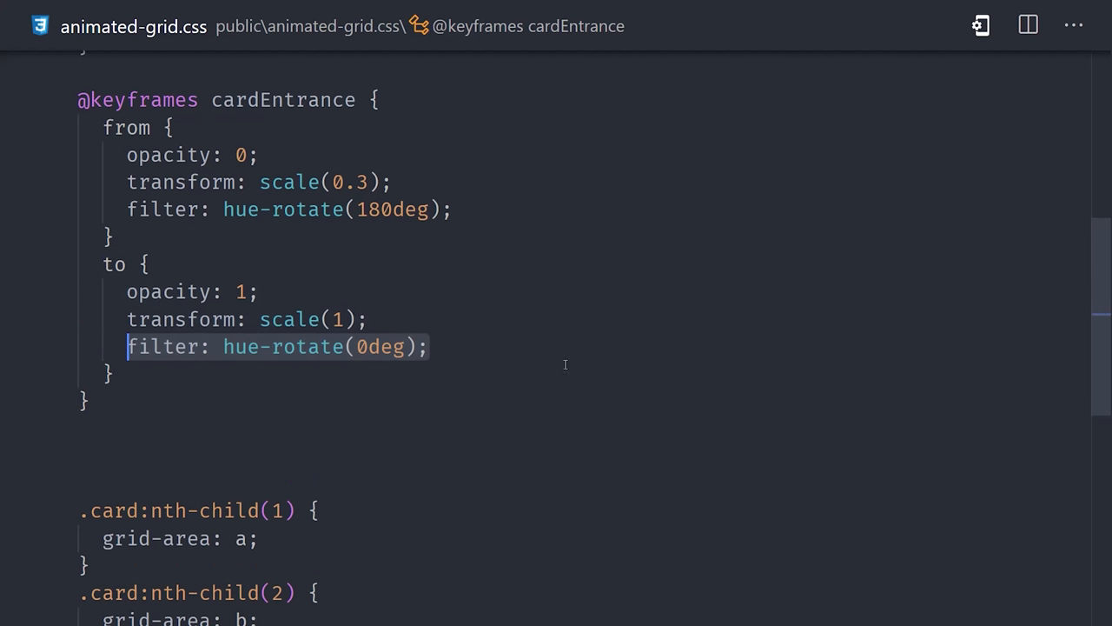
pyautogui.moveTo(192, 163)
pyautogui.write('animation: cardEntrance;')
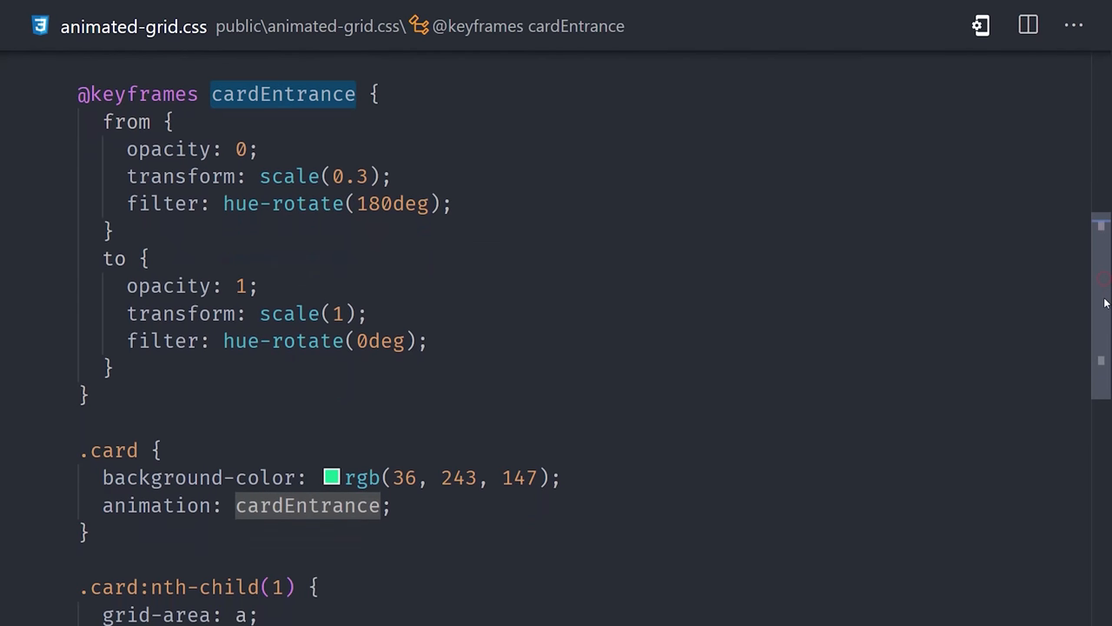
# Step: Give .card animation cardEntrance 700ms ease-out with animation-fill-mode: backwards
pyautogui.write('700ms')
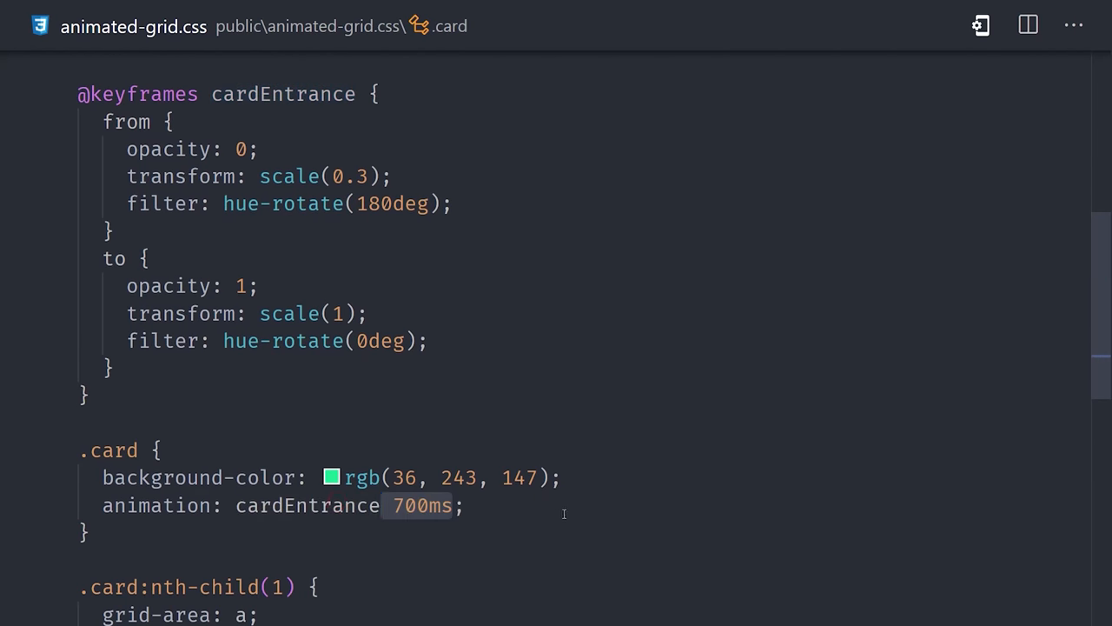
pyautogui.write('ease-out')
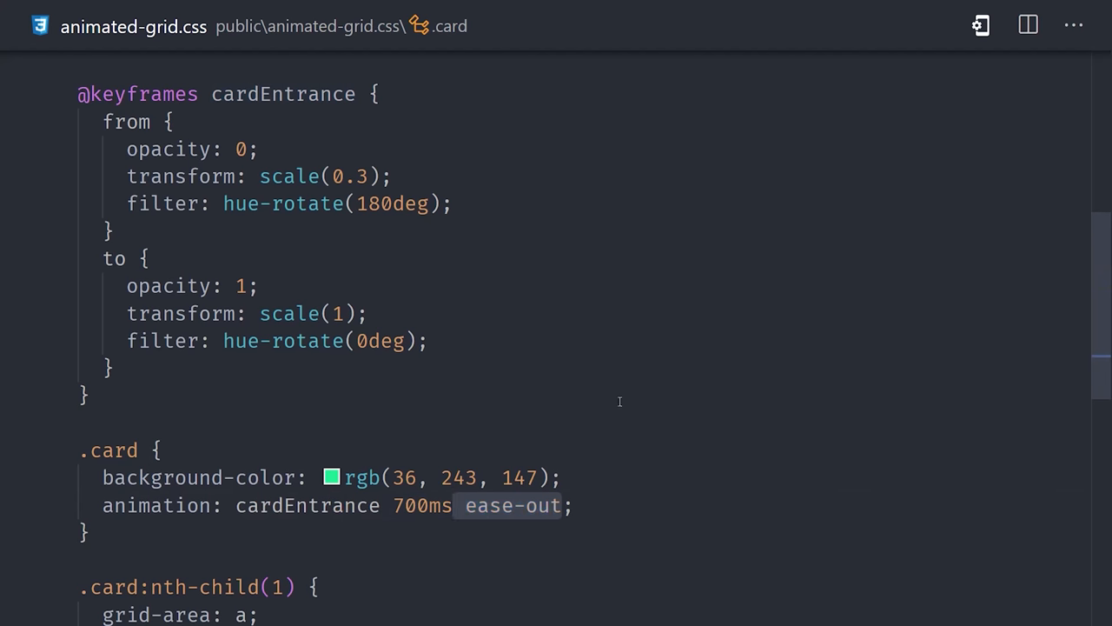
pyautogui.moveTo(613, 403)
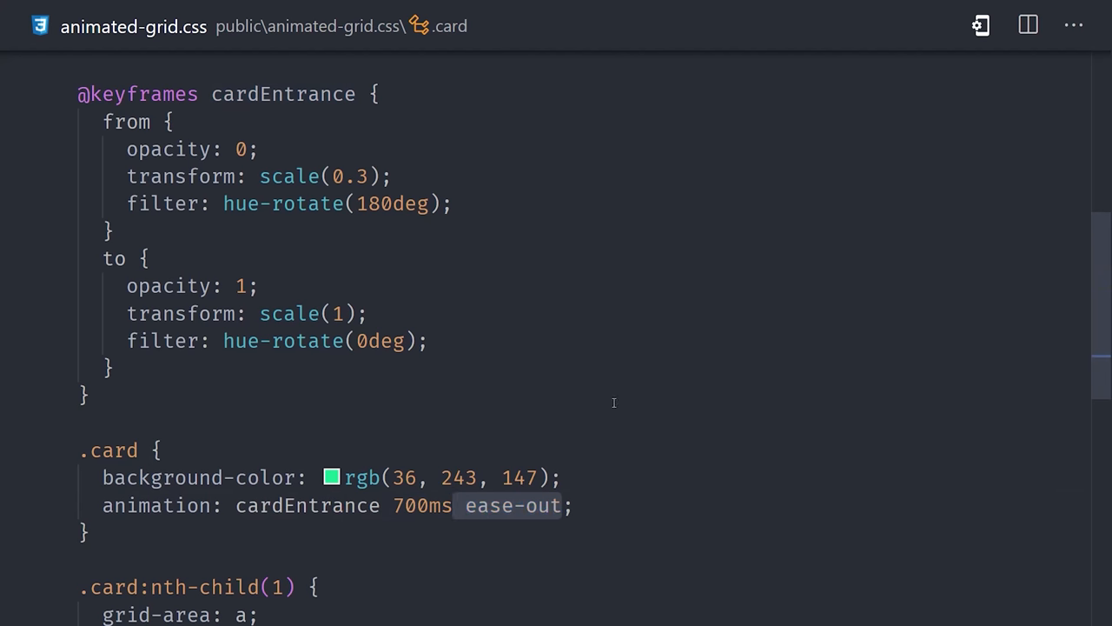
pyautogui.write('animation-fill-mode: backwards;')
pyautogui.write('animation-delay')
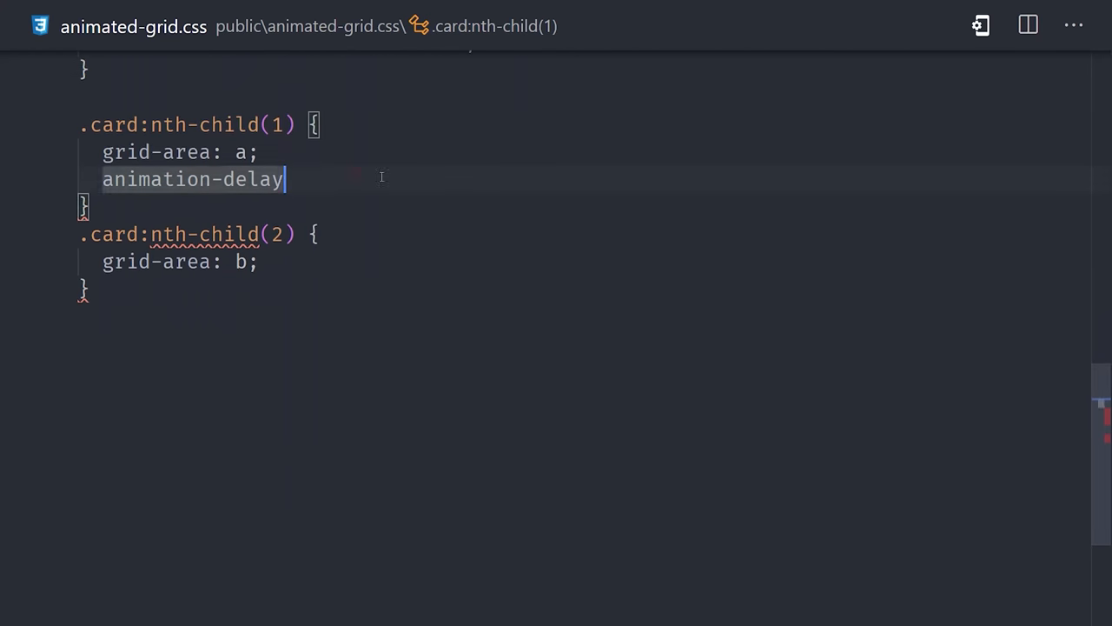
# Step: Add animation-delay calc(n * var(--stagger-delay)) to cards 1–13, then reload Firefox
pyautogui.write(': calc();')
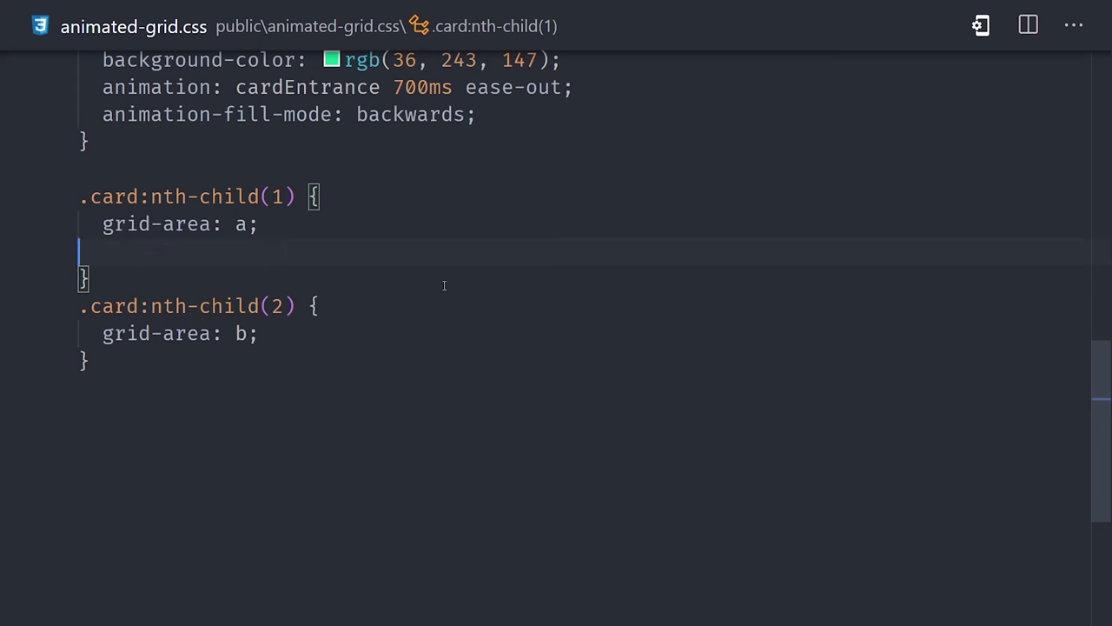
pyautogui.write('animation-delay: calc();')
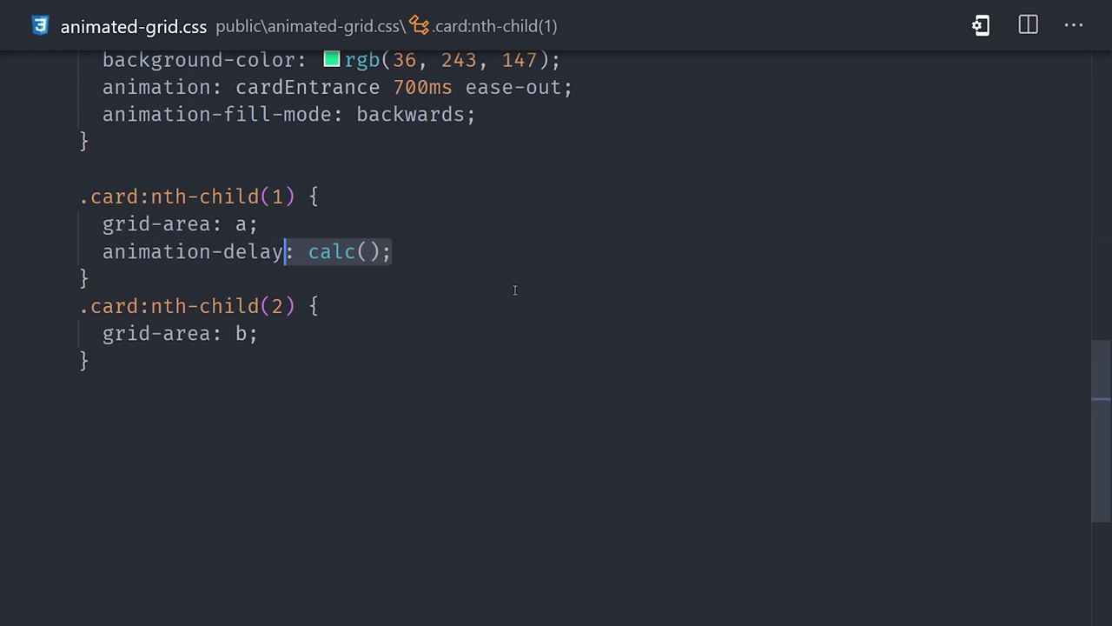
pyautogui.write('1 *')
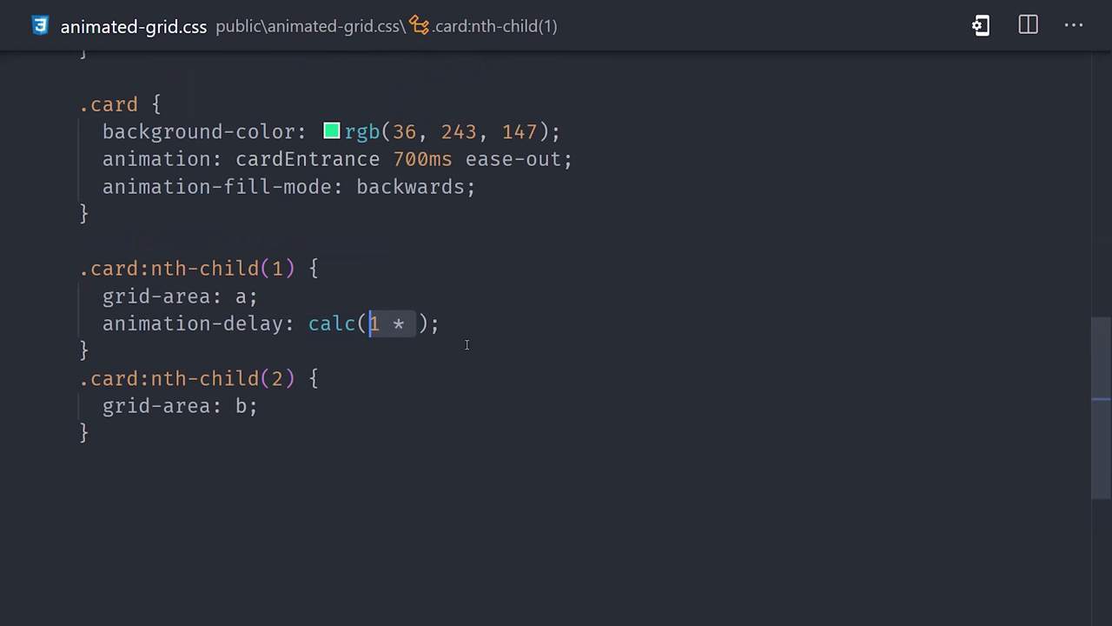
pyautogui.write('var(--stagger-delay)')
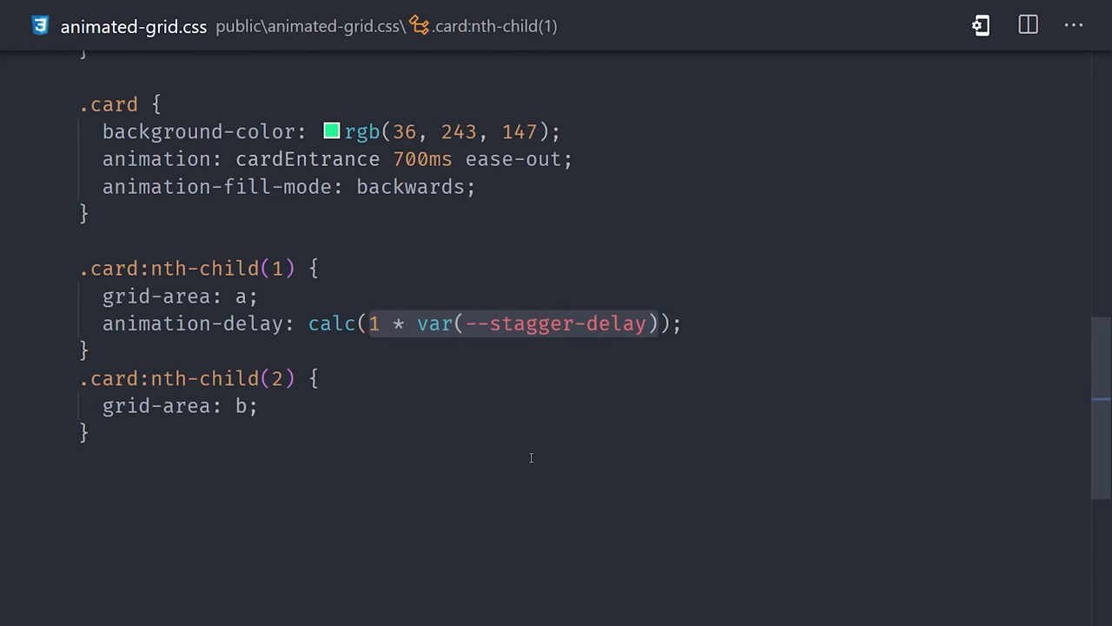
pyautogui.write('animation-delay: calc(2 * );')
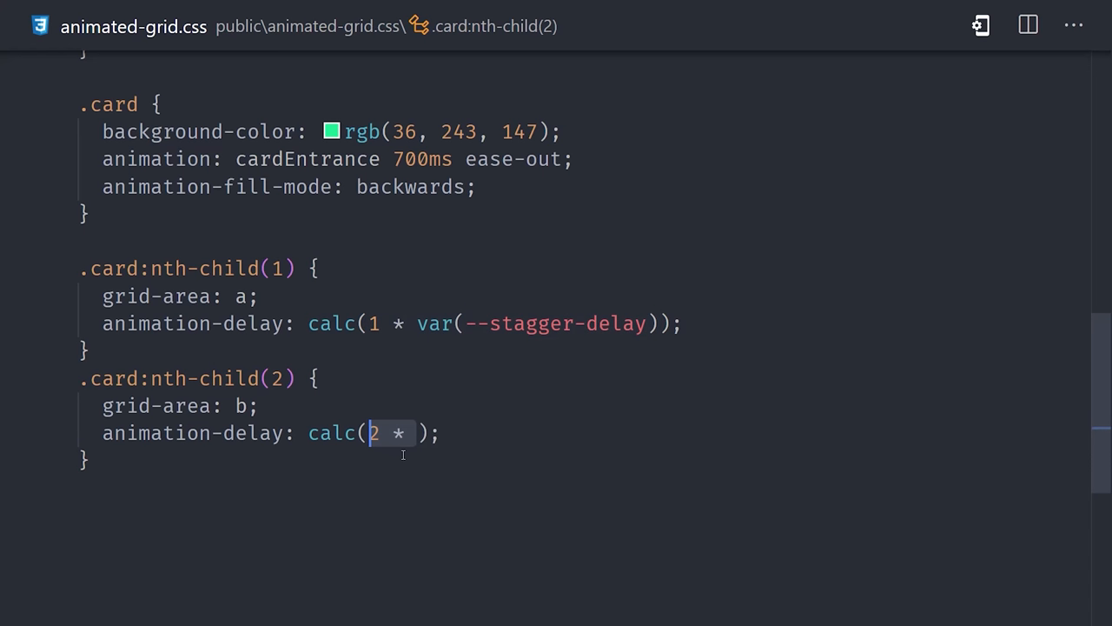
pyautogui.write('var(--stagger-delay)')
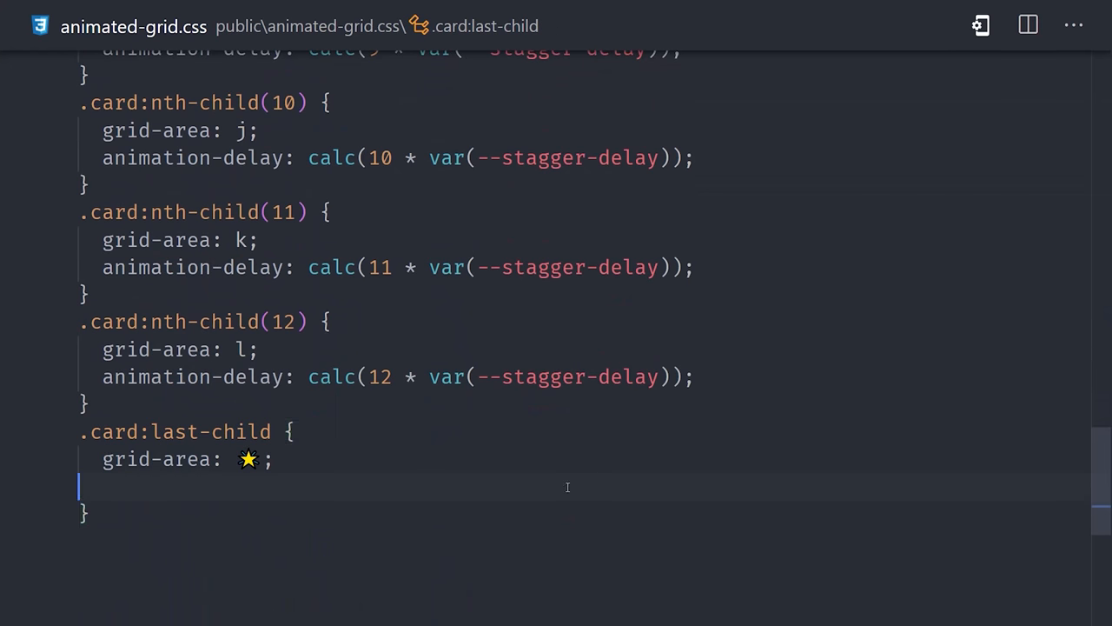
pyautogui.write('animation-delay: calc(13 * var(--stagger-delay));')
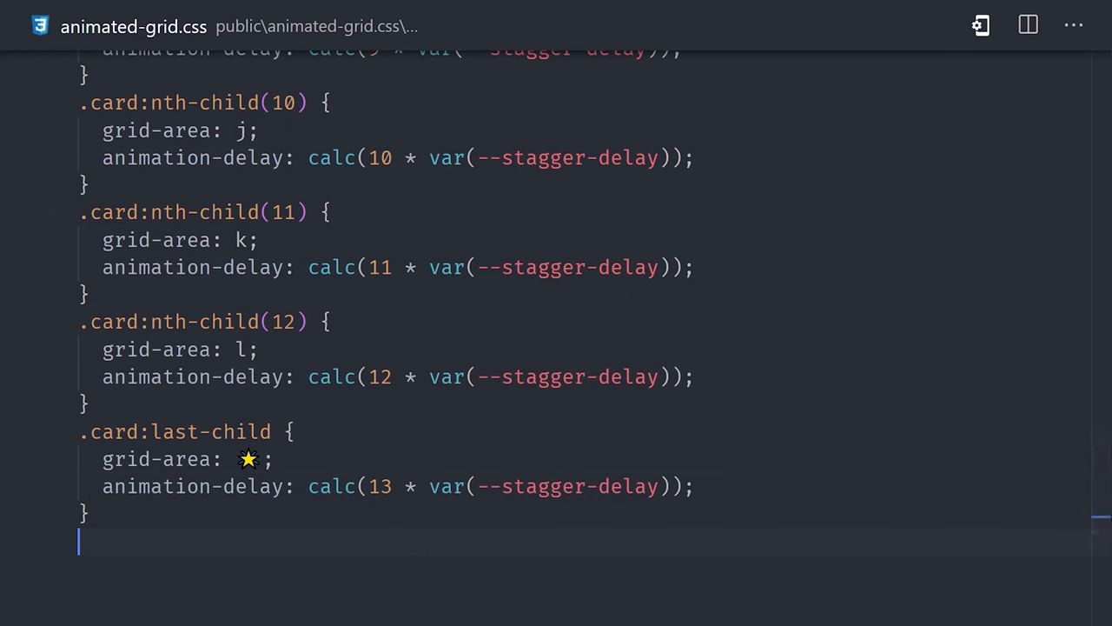
pyautogui.scroll(3)
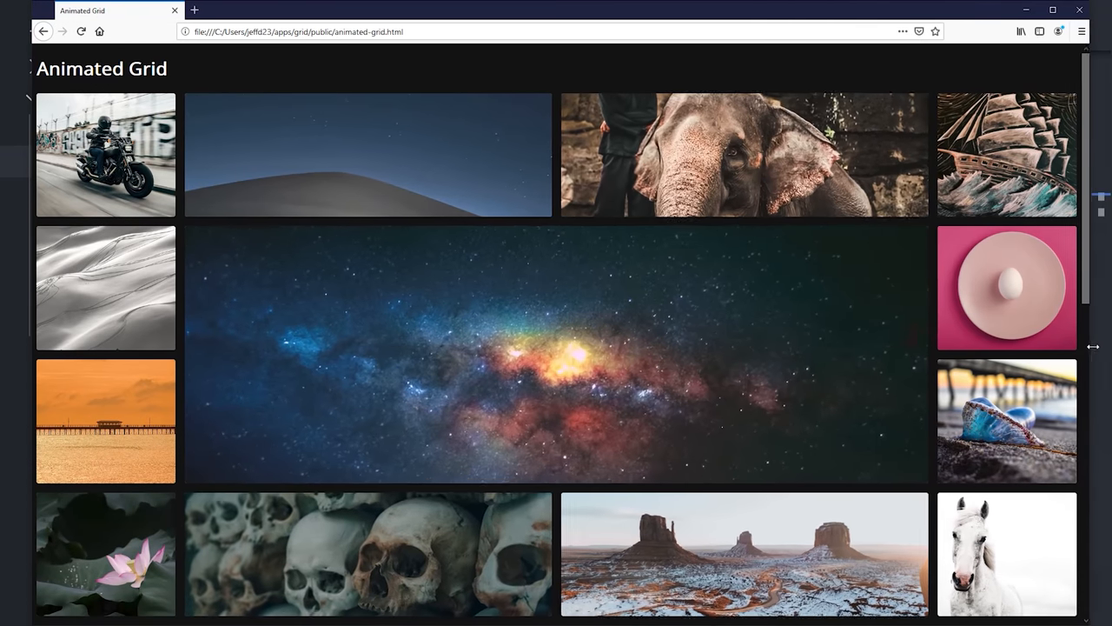
pyautogui.click(80, 31)
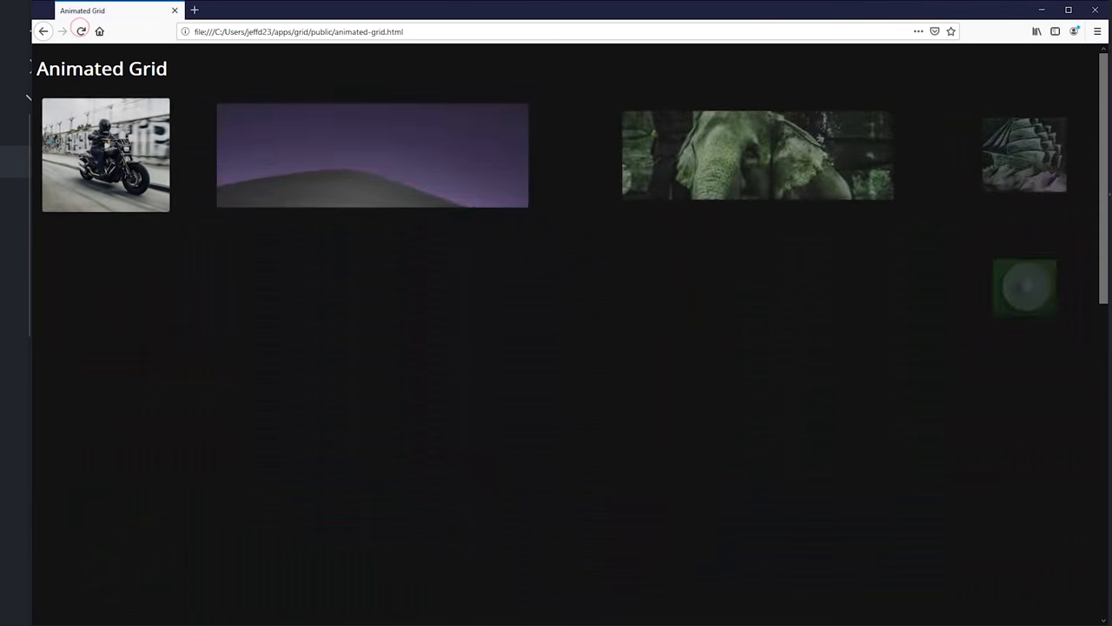